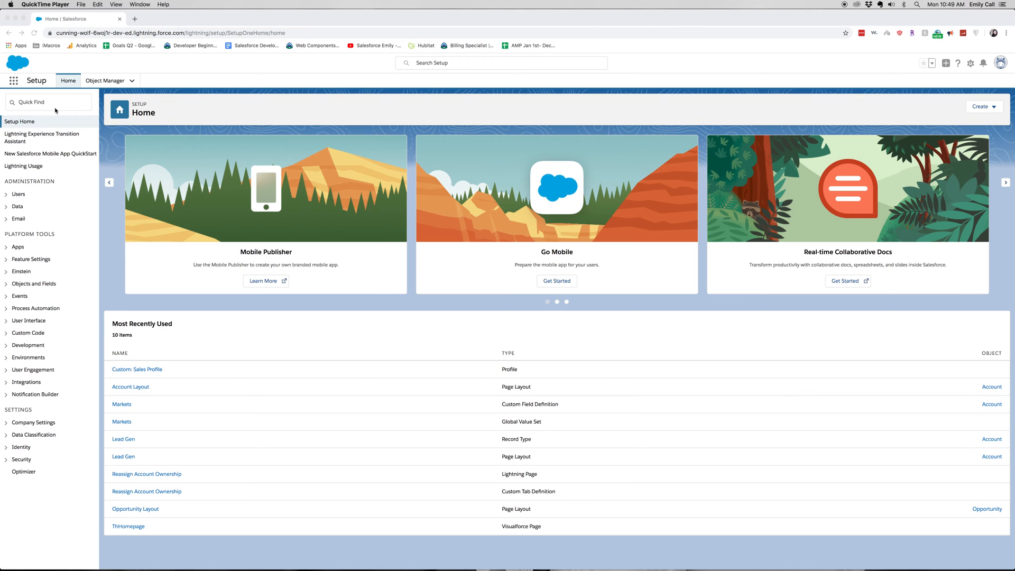
Step: Find 'pro' in Quick Find and bring up the Profiles page
click(49, 101)
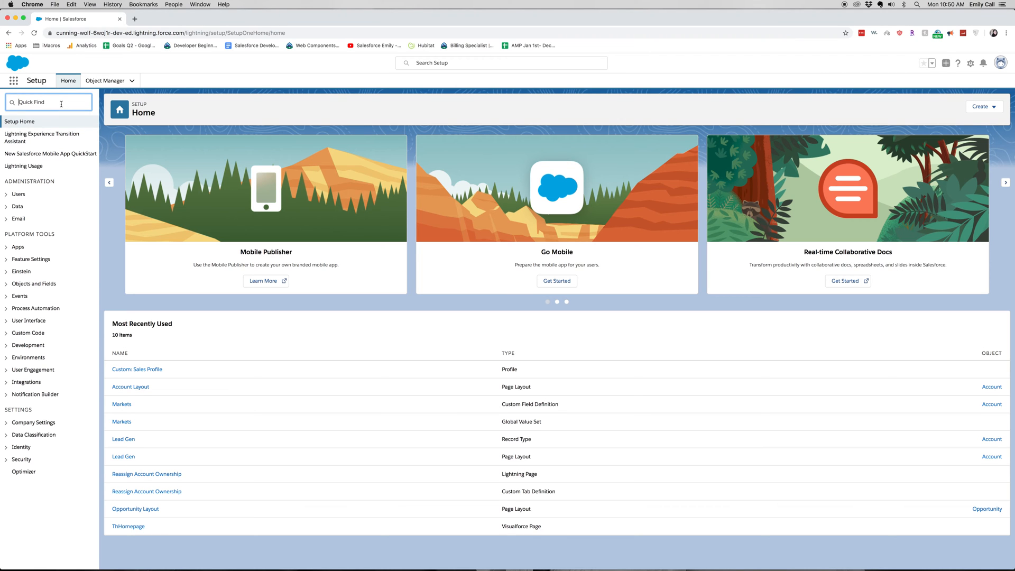
text(pro)
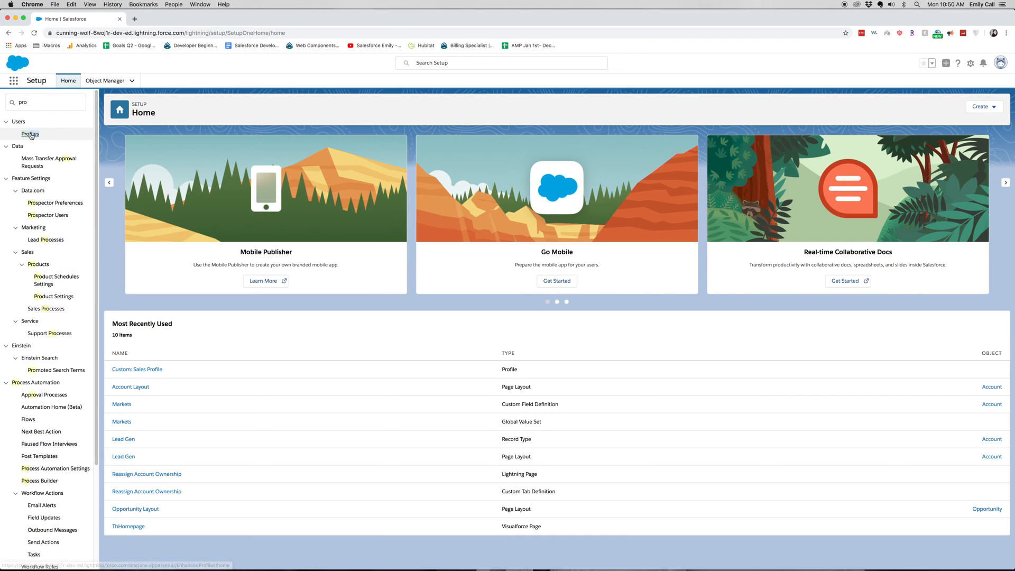
click(30, 134)
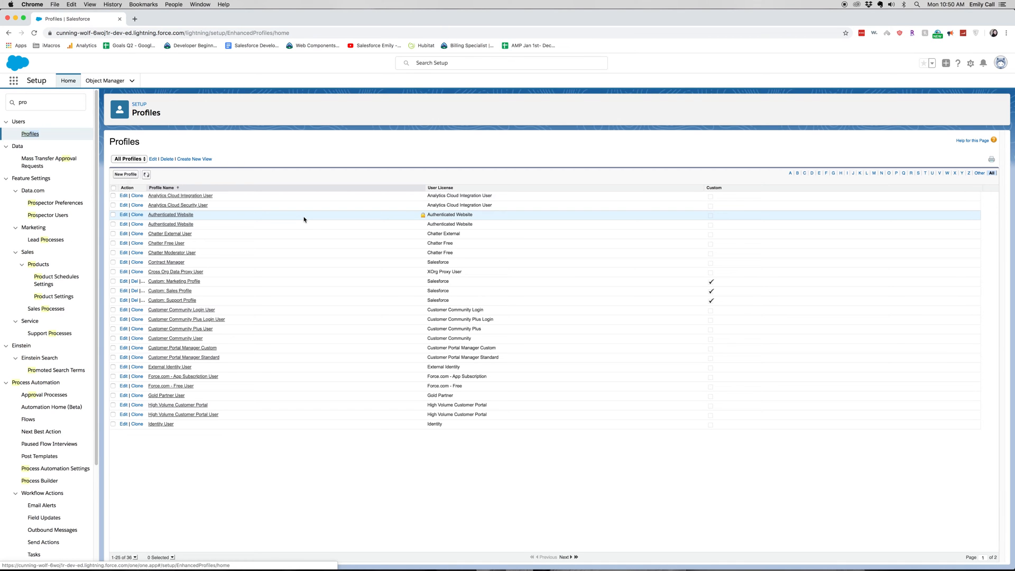
mouse_move(126, 175)
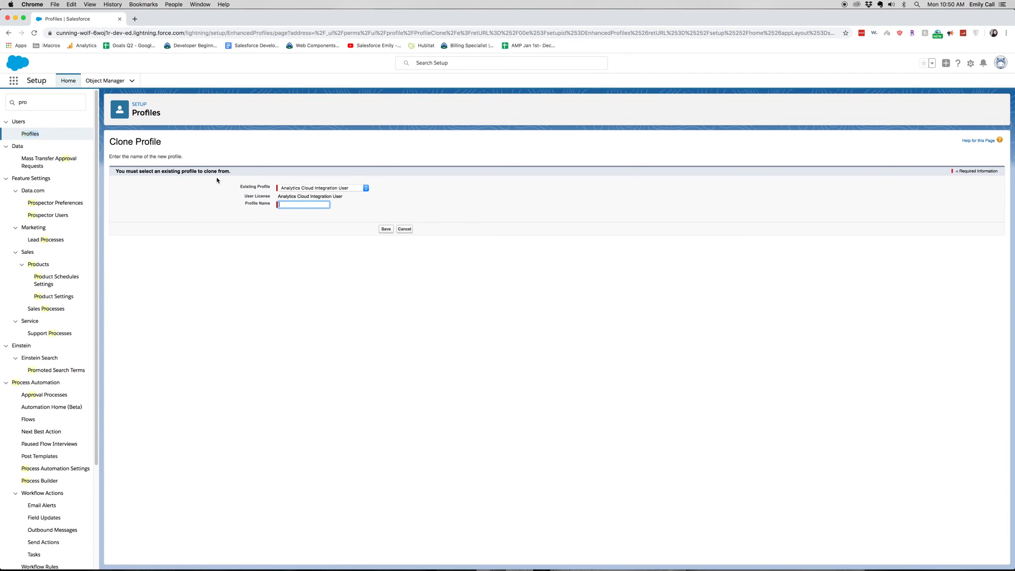
mouse_move(256, 185)
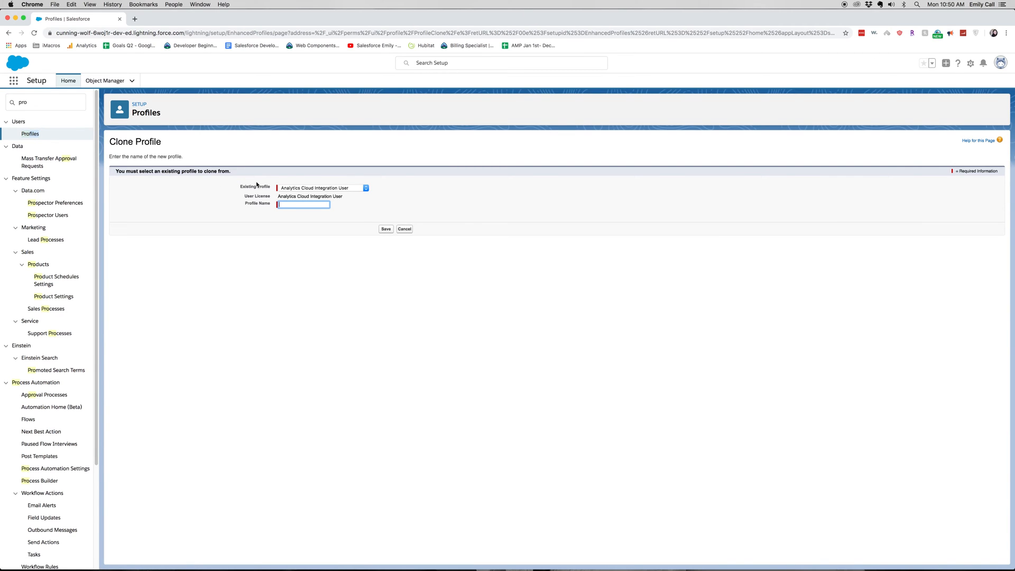
mouse_move(359, 190)
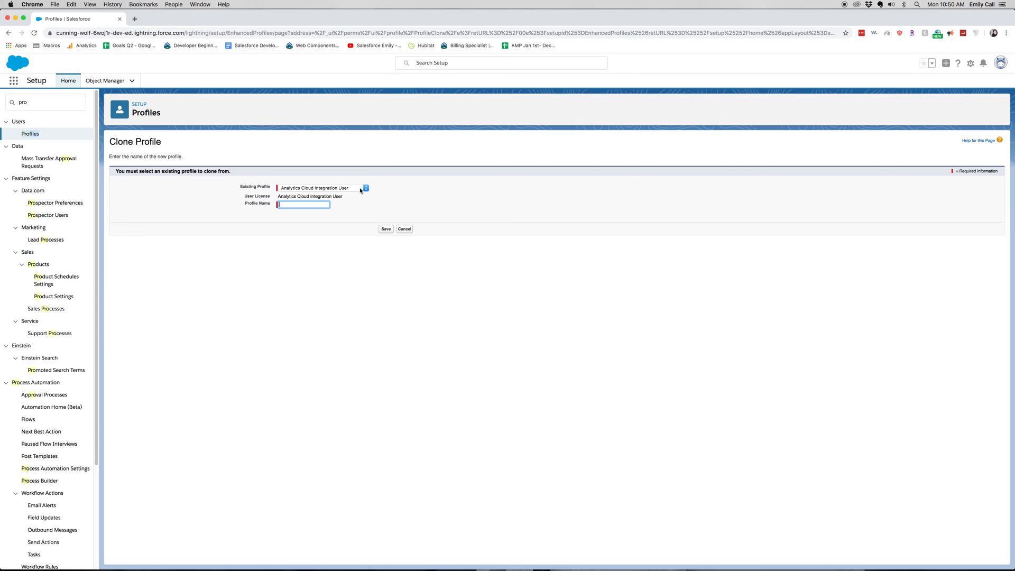
Step: Clone Custom: Sales Profile into a new profile named Lead Gen and save it
click(365, 188)
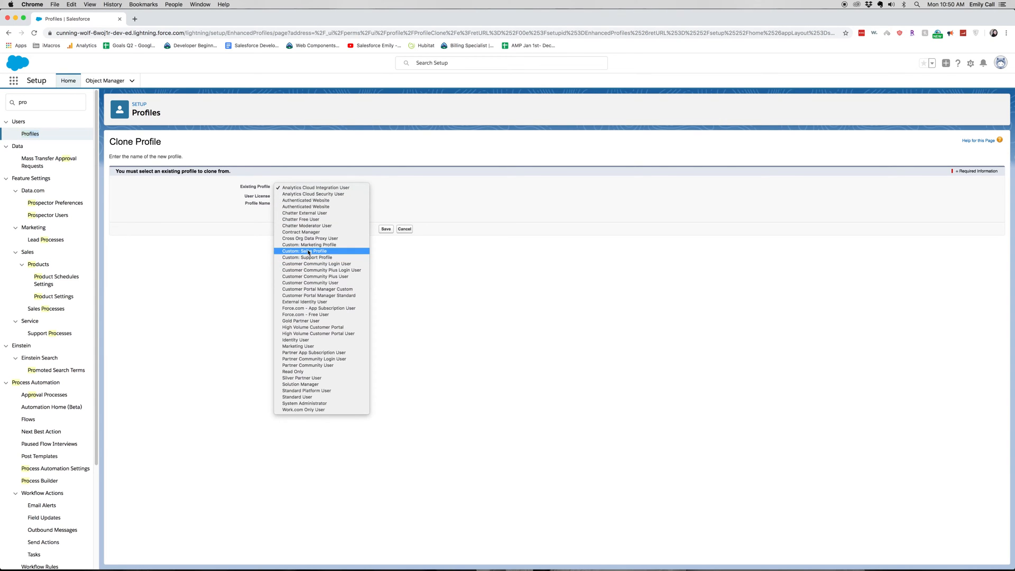
click(307, 252)
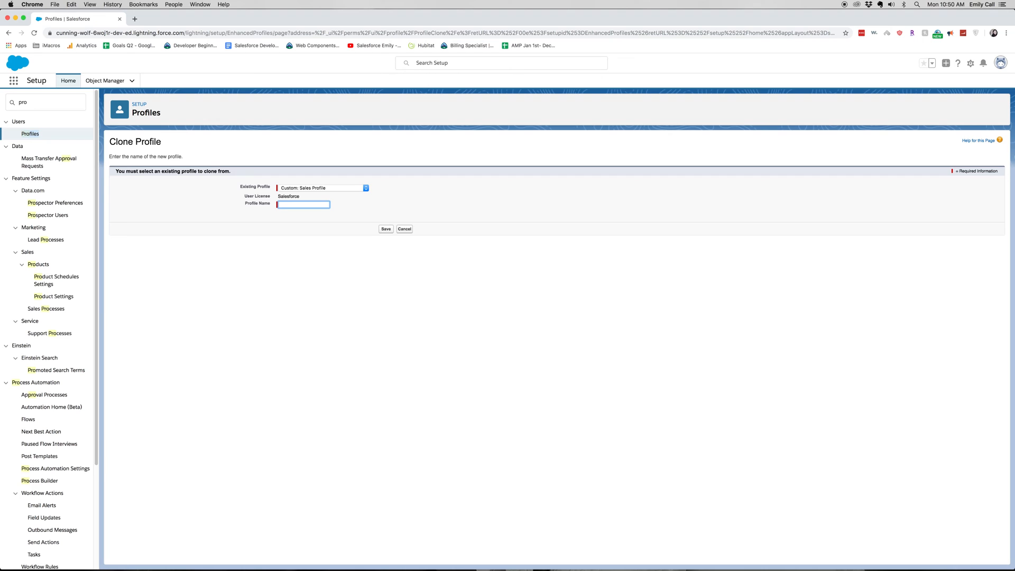
text(0)
text(Lead Gen)
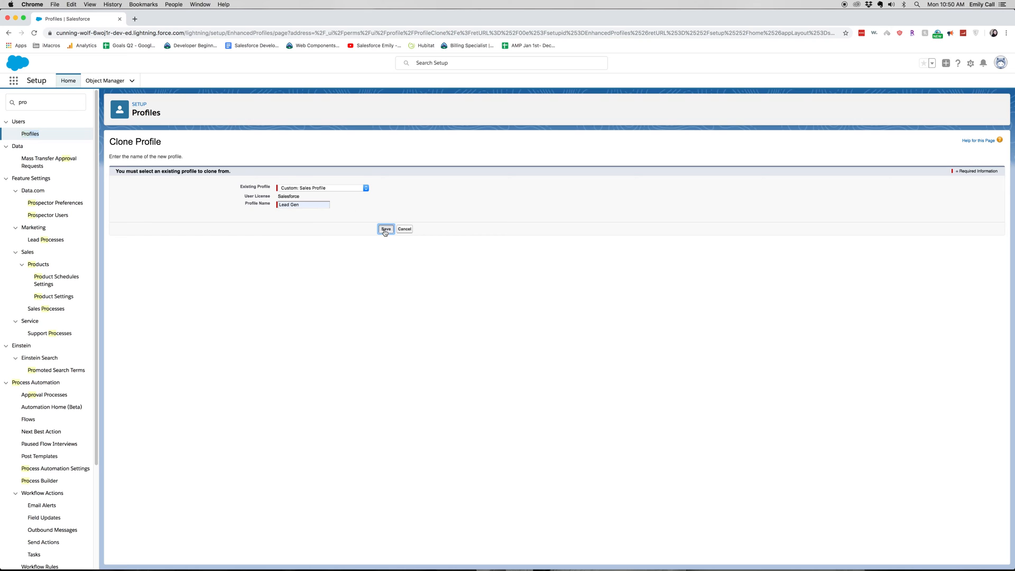
click(386, 229)
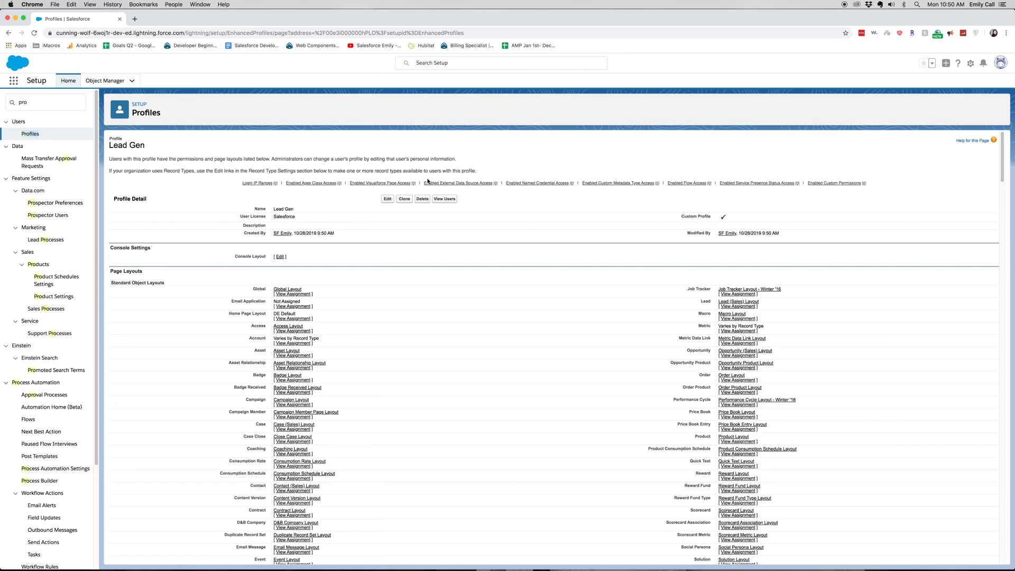
mouse_move(391, 203)
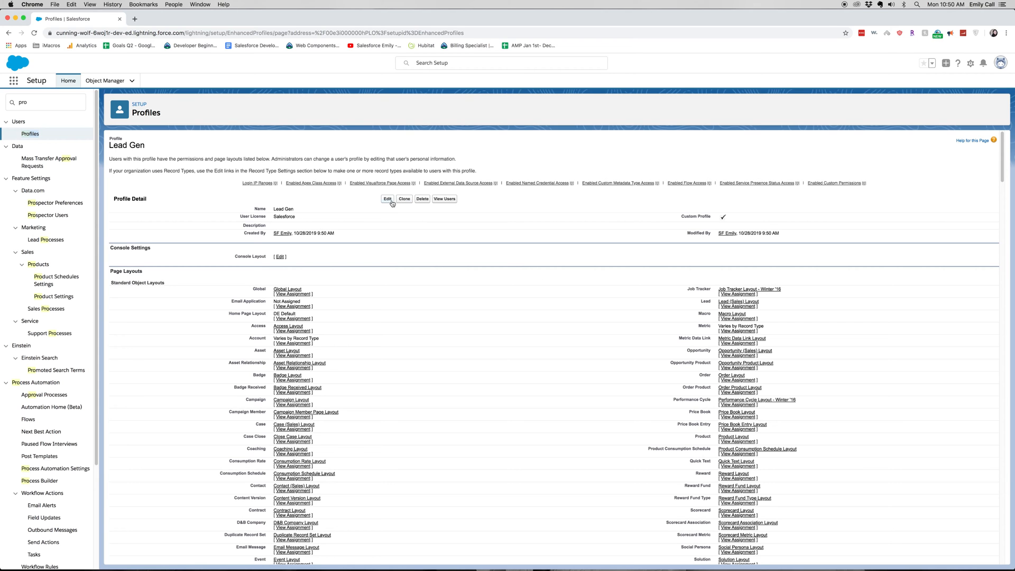
Step: Edit the Lead Gen profile and hide the Service Console app
click(387, 199)
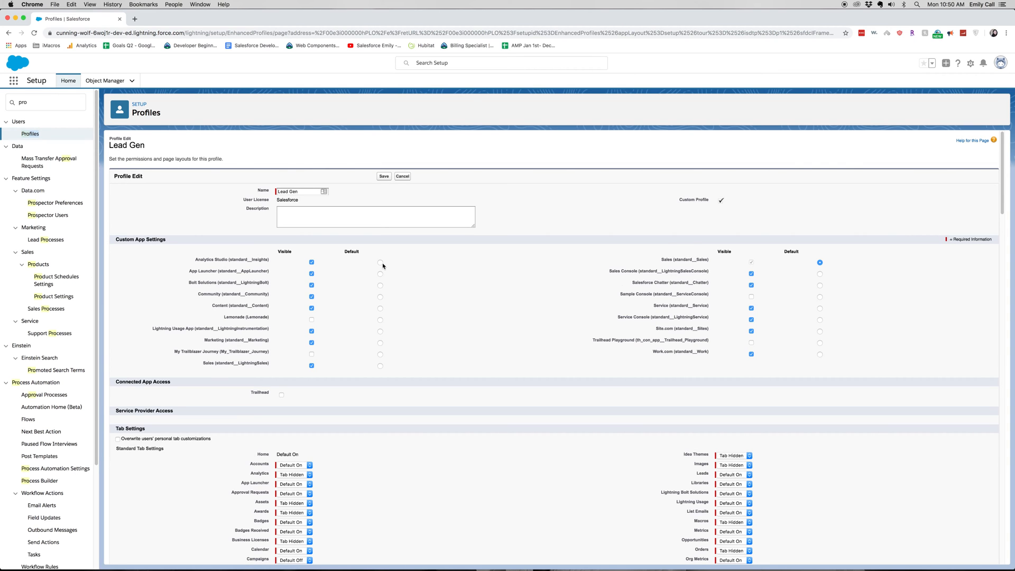
mouse_move(353, 317)
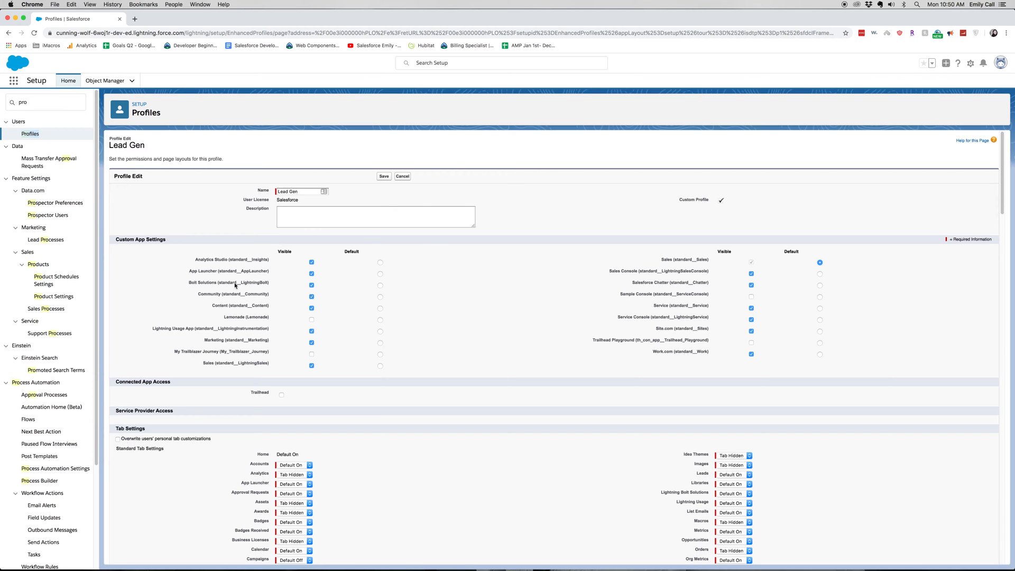
mouse_move(293, 269)
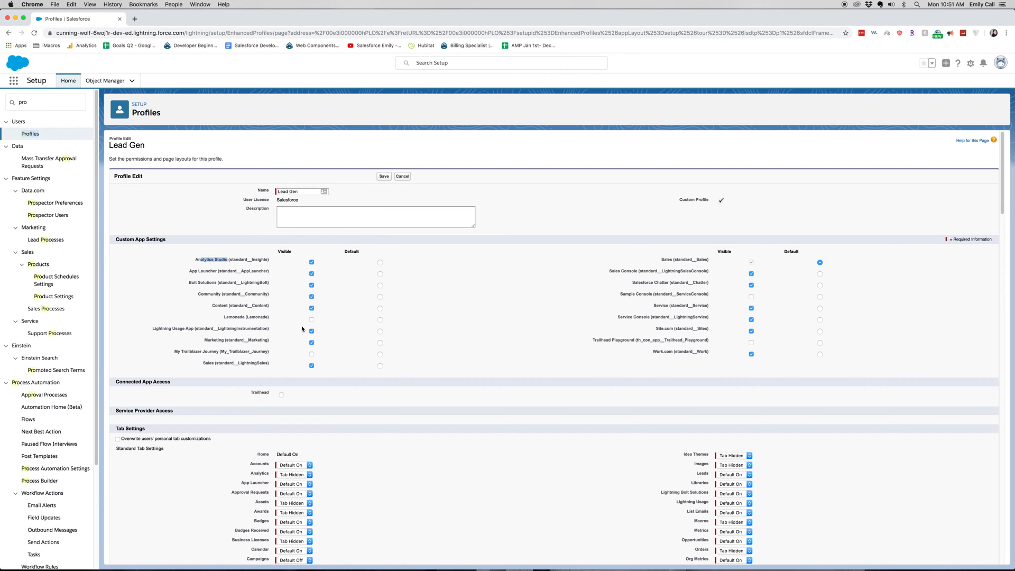
mouse_move(551, 310)
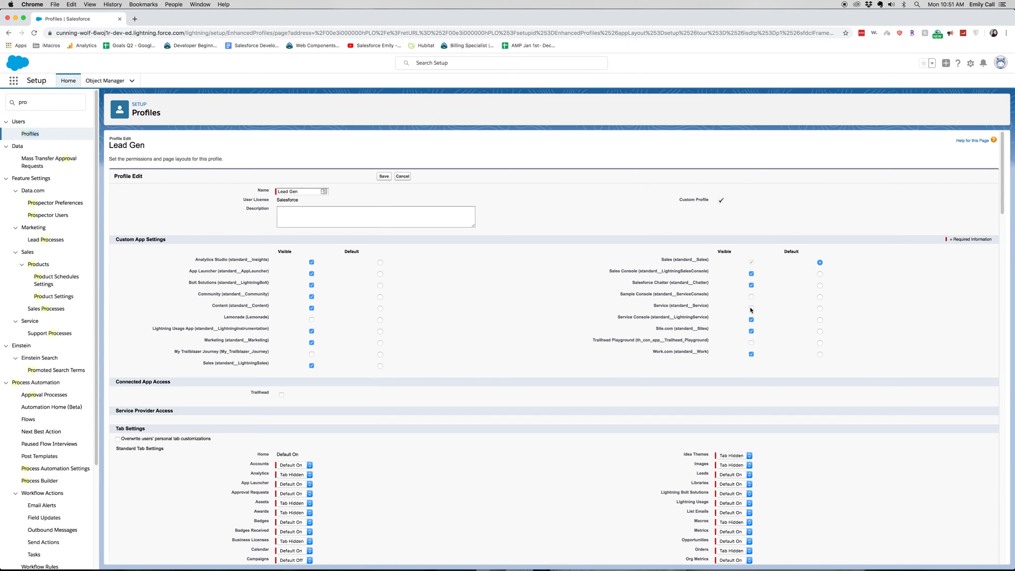
click(751, 328)
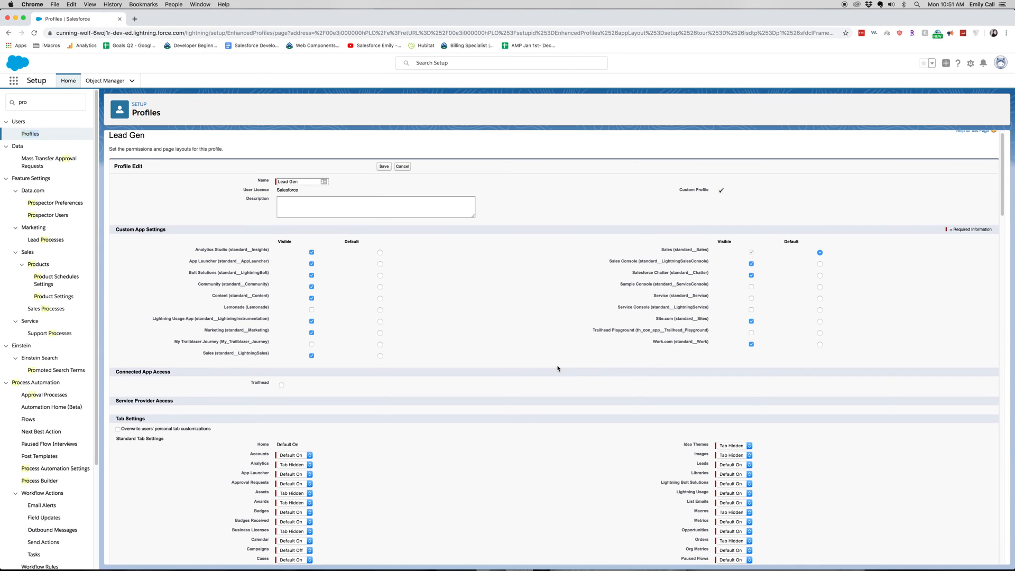
Step: Set the Analytics tab to Default On in the standard tab settings
scroll(down, 3)
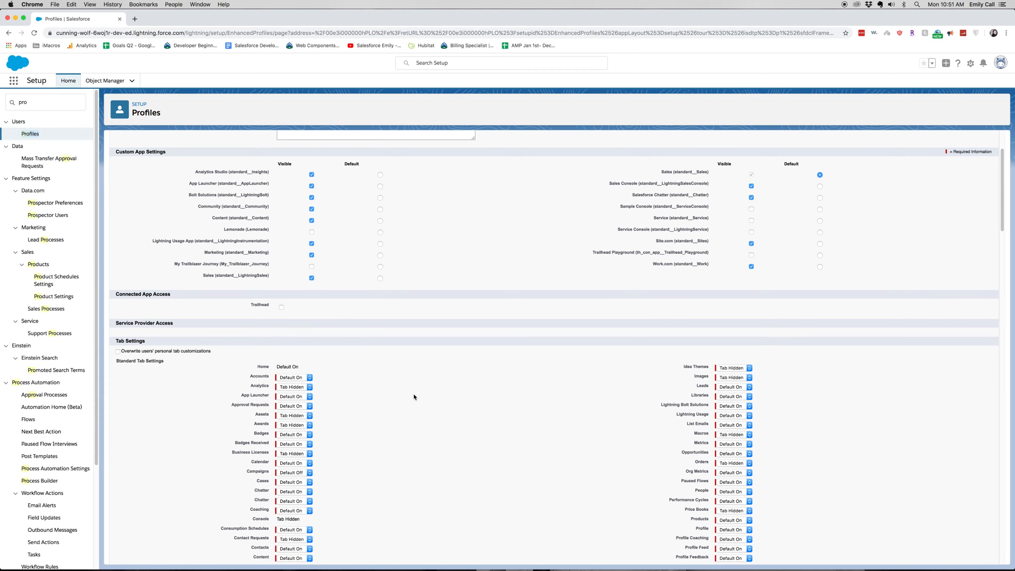
scroll(down, 3)
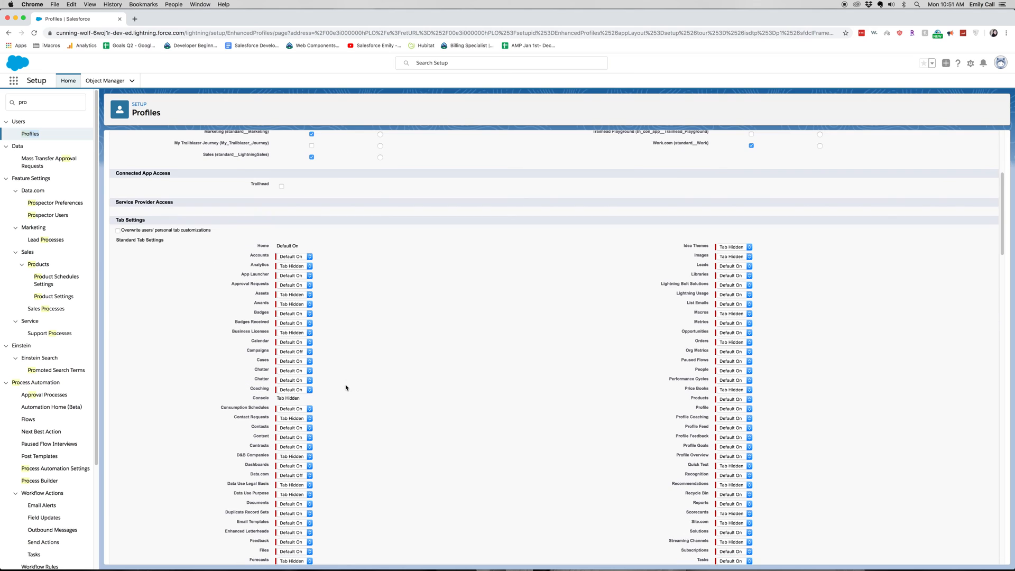
mouse_move(460, 286)
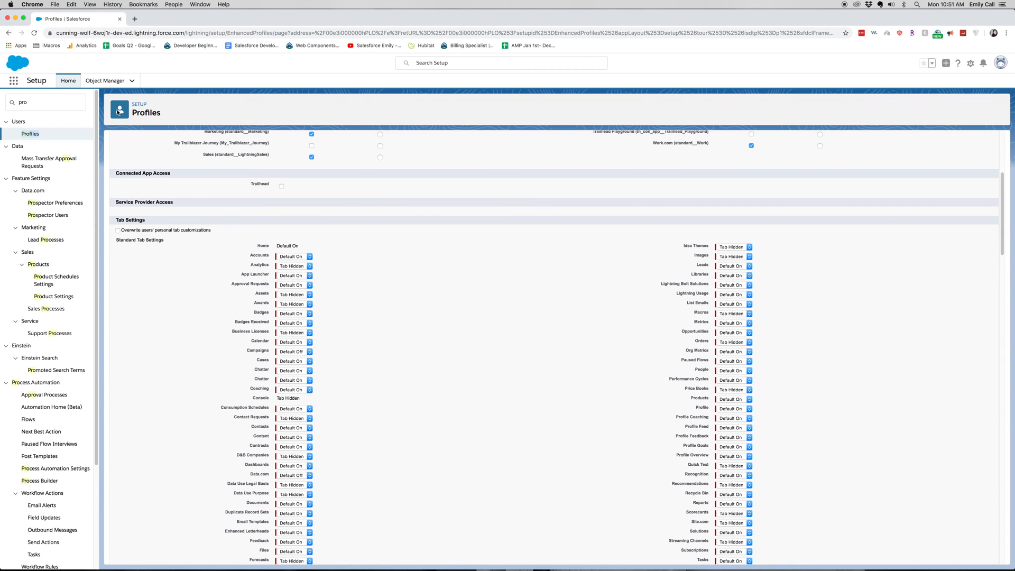
mouse_move(682, 203)
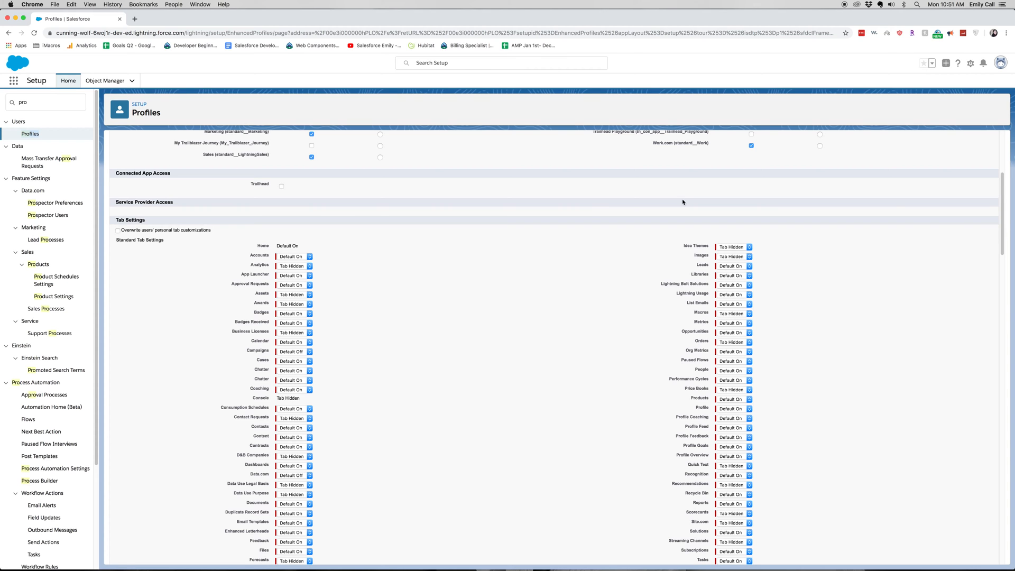
mouse_move(655, 235)
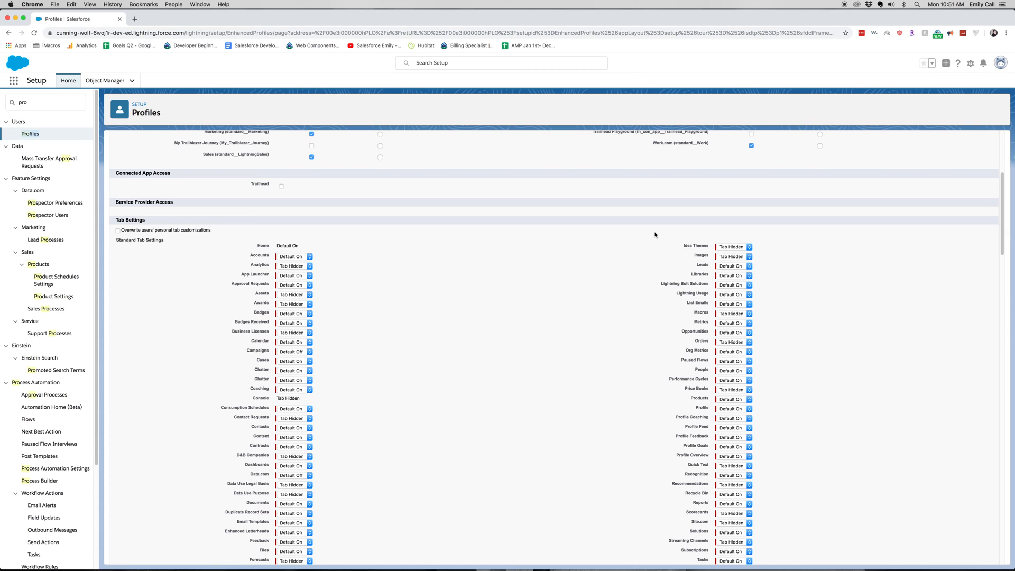
scroll(down, 3)
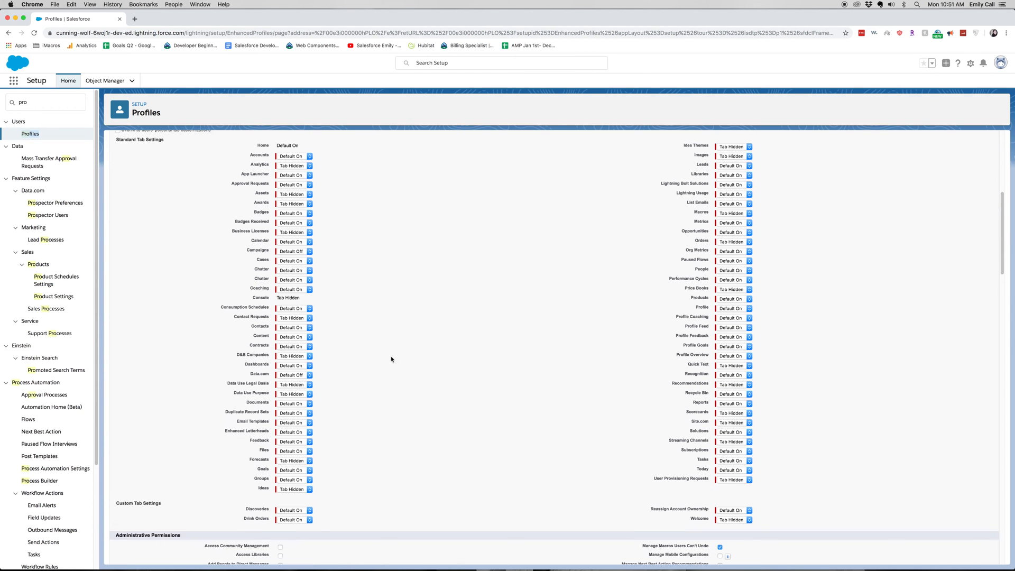
mouse_move(286, 430)
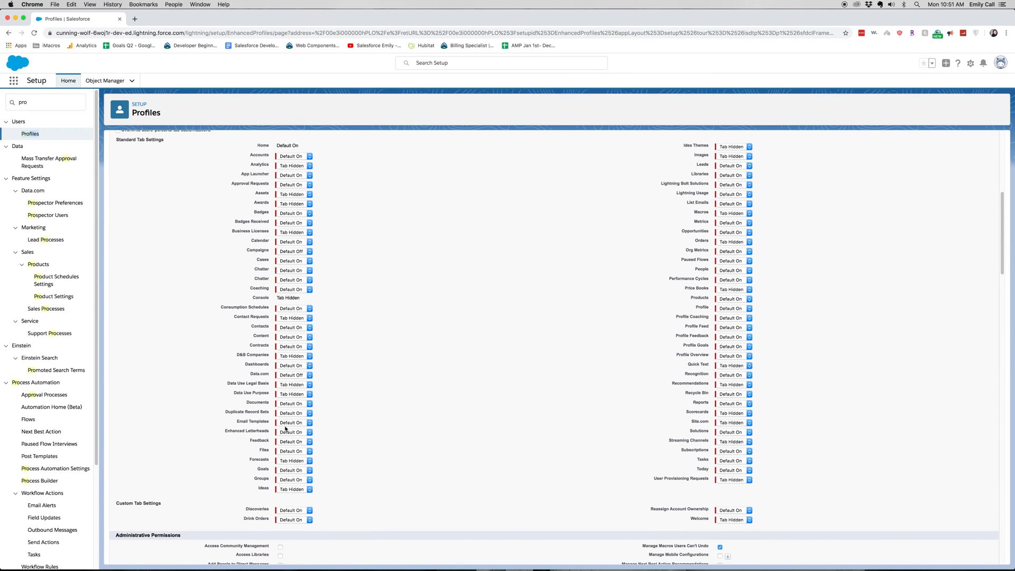
mouse_move(331, 432)
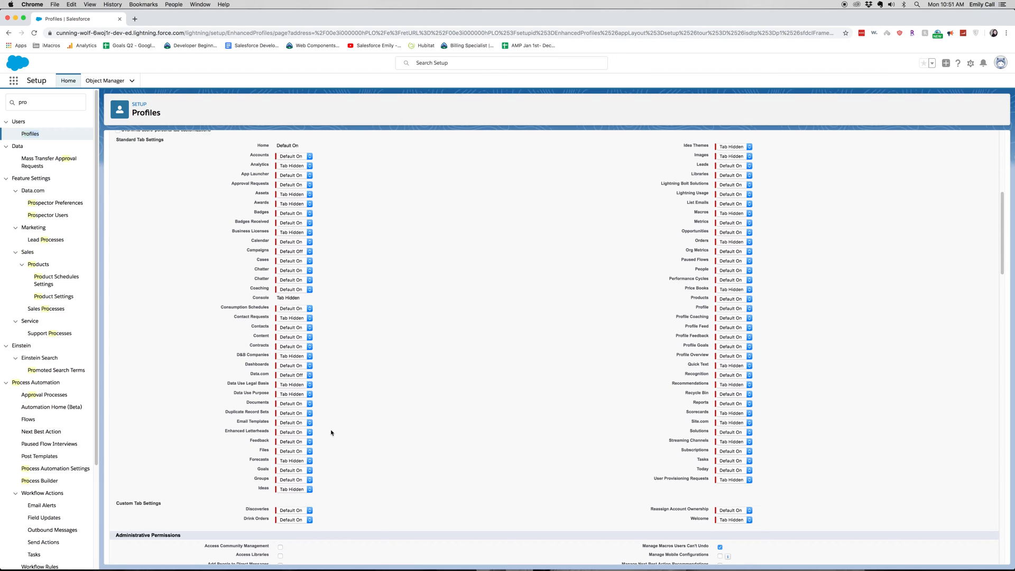
mouse_move(299, 169)
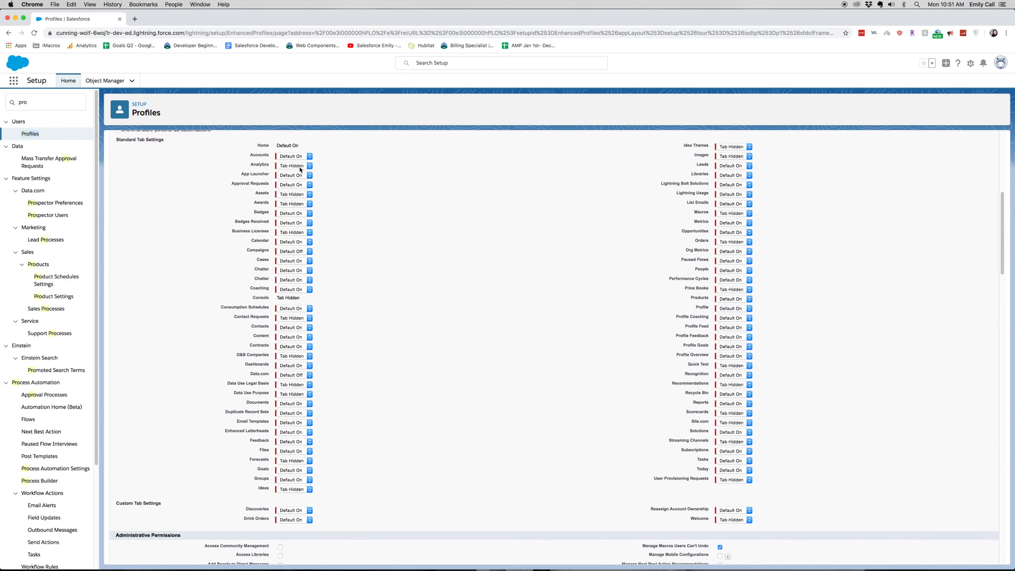
click(295, 165)
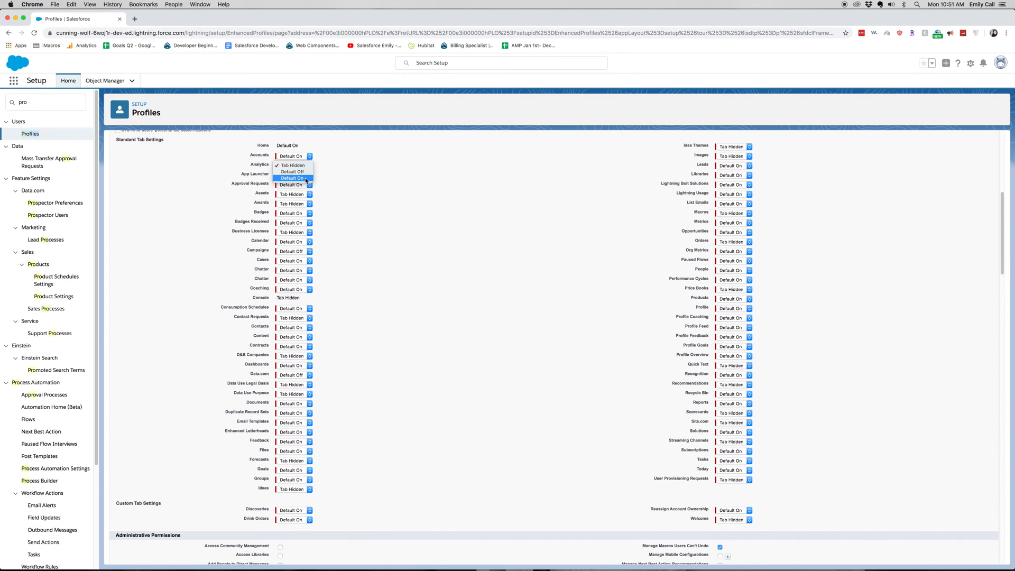
click(292, 177)
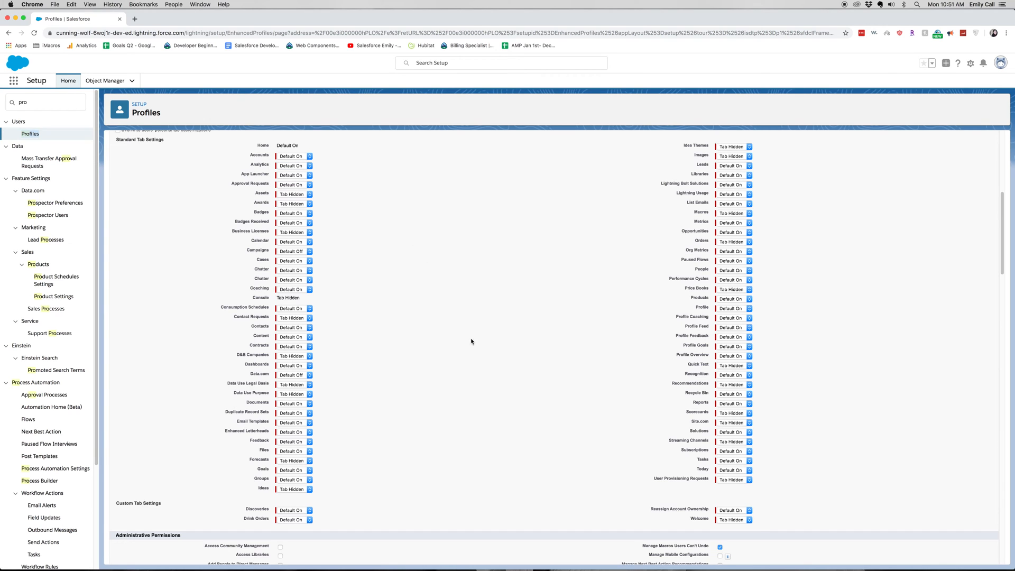
click(293, 155)
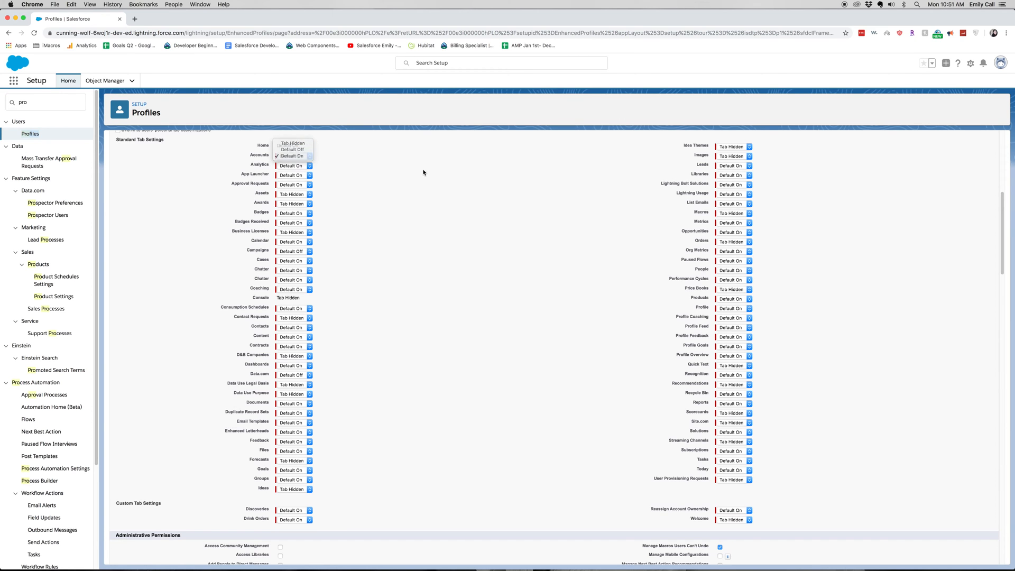
scroll(down, 3)
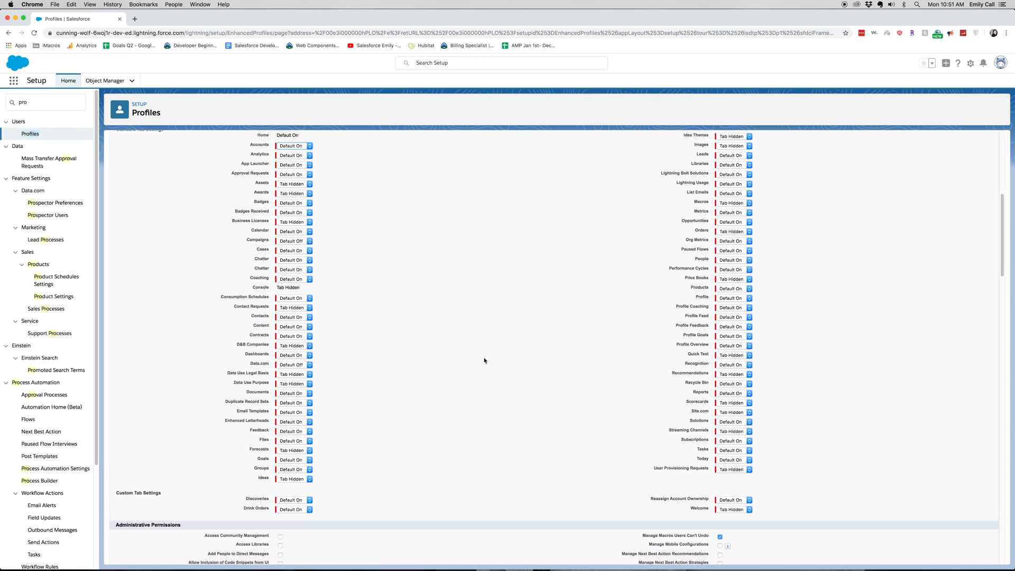
Step: Set the Discoveries custom tab to Default Off
scroll(down, 3)
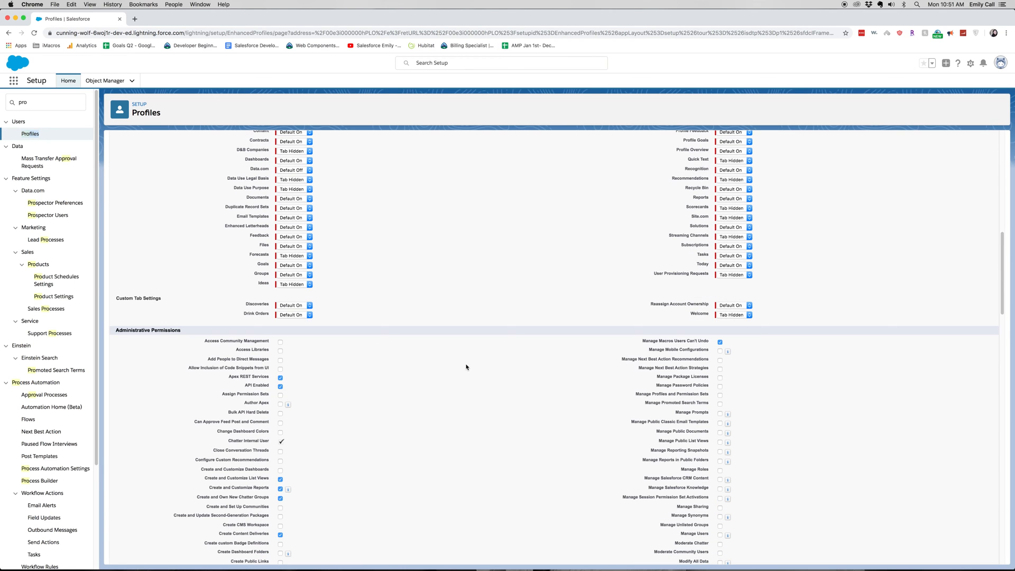
click(295, 314)
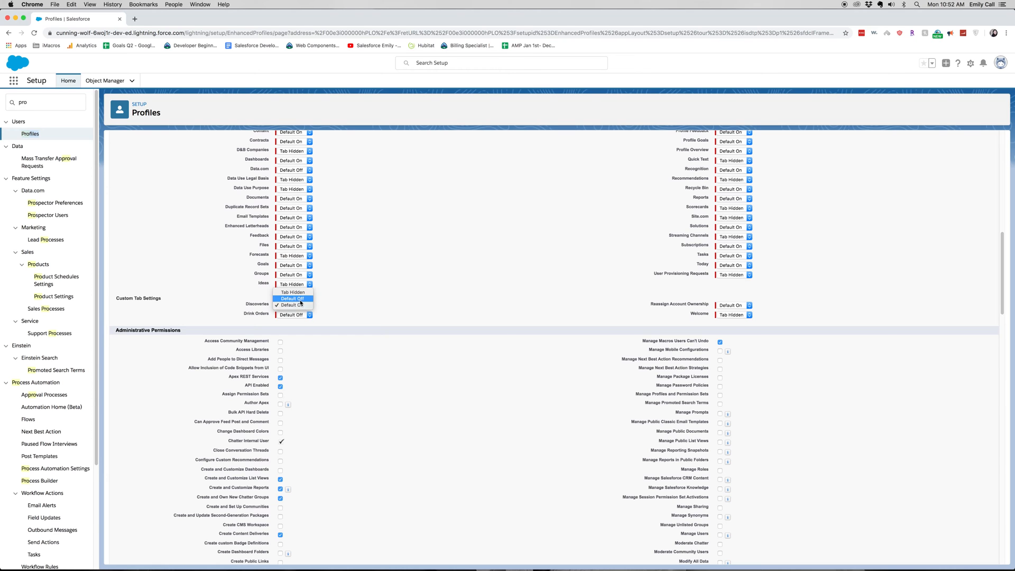
click(291, 304)
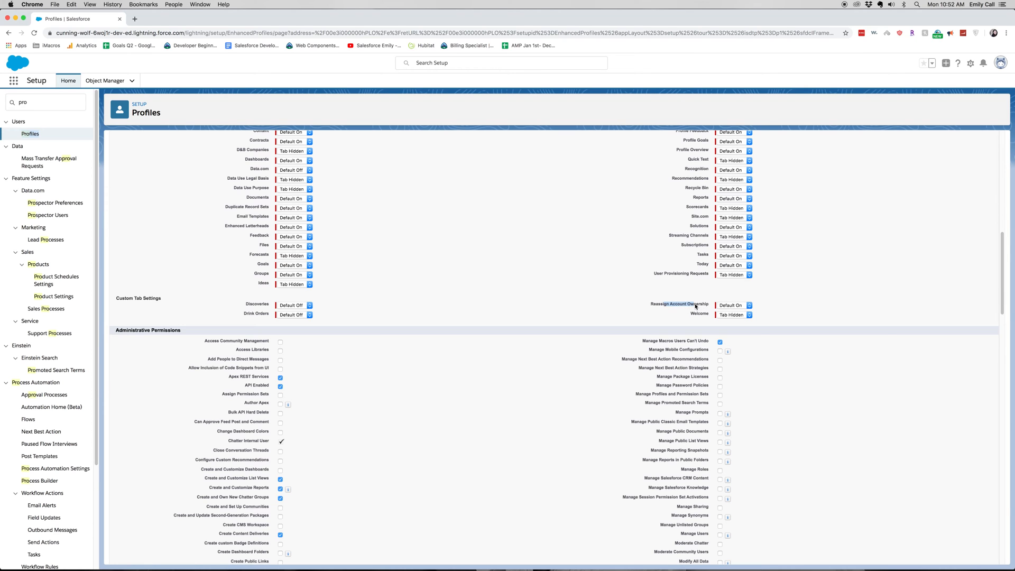
mouse_move(812, 321)
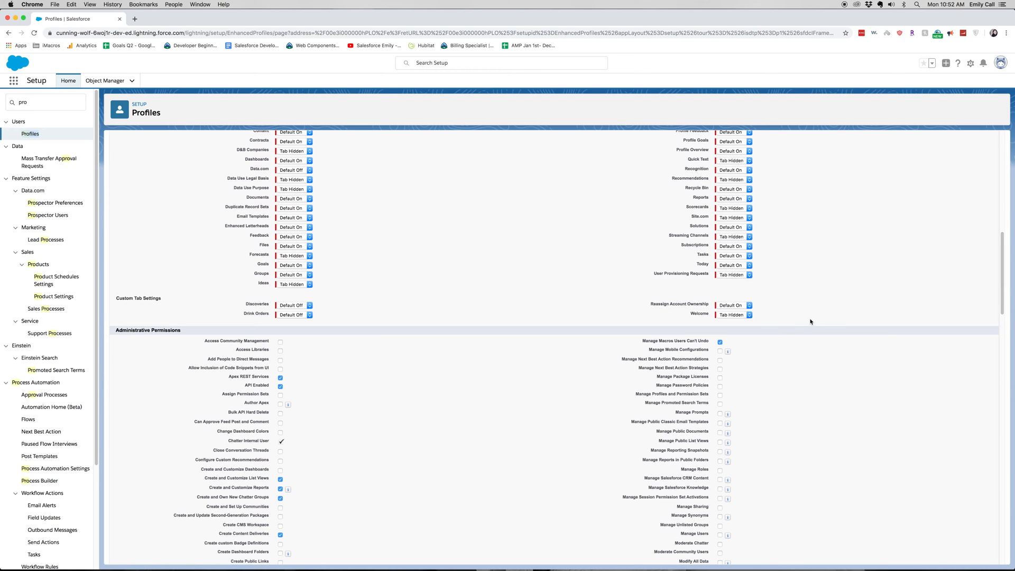
mouse_move(836, 330)
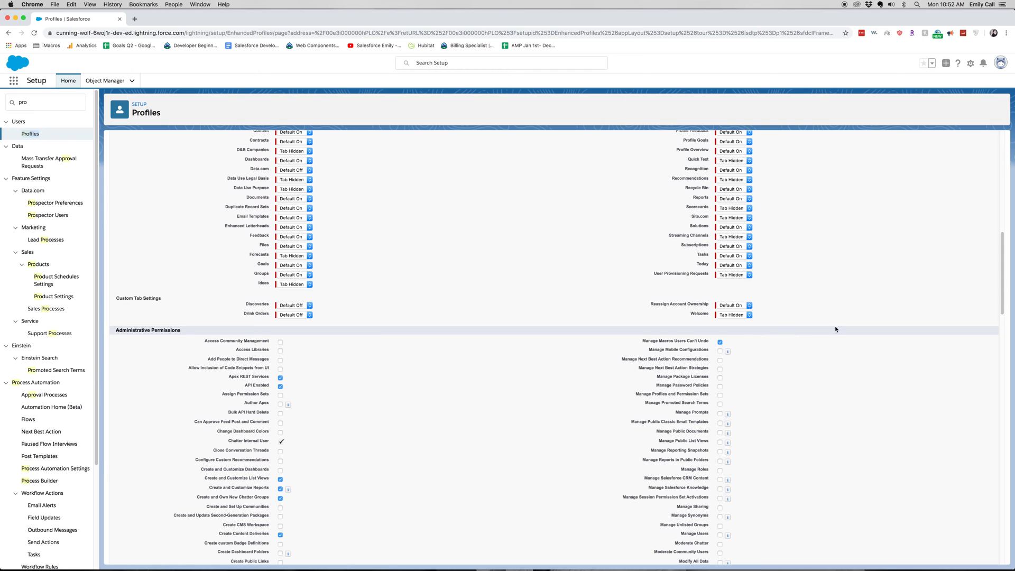
mouse_move(847, 330)
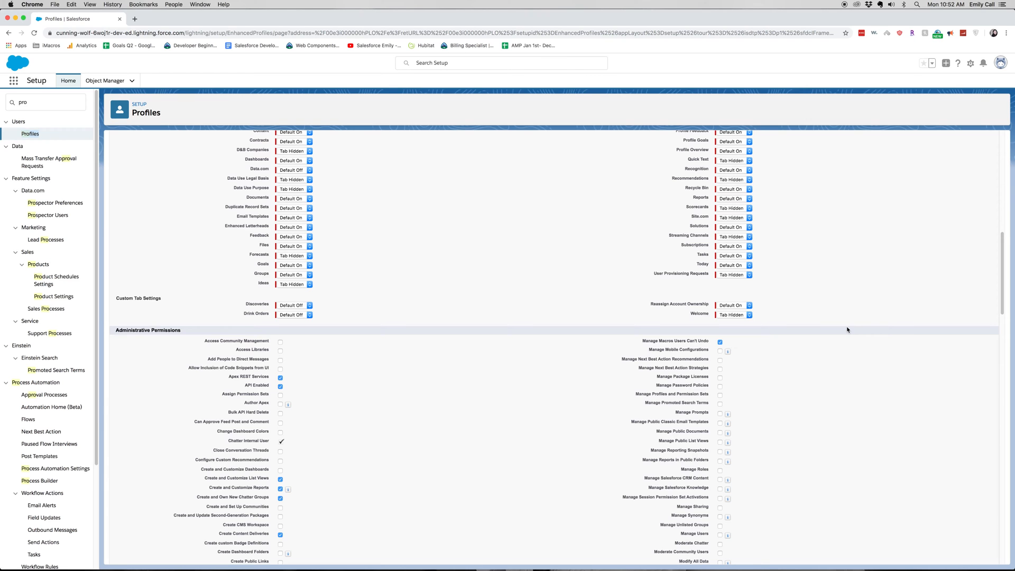
mouse_move(598, 419)
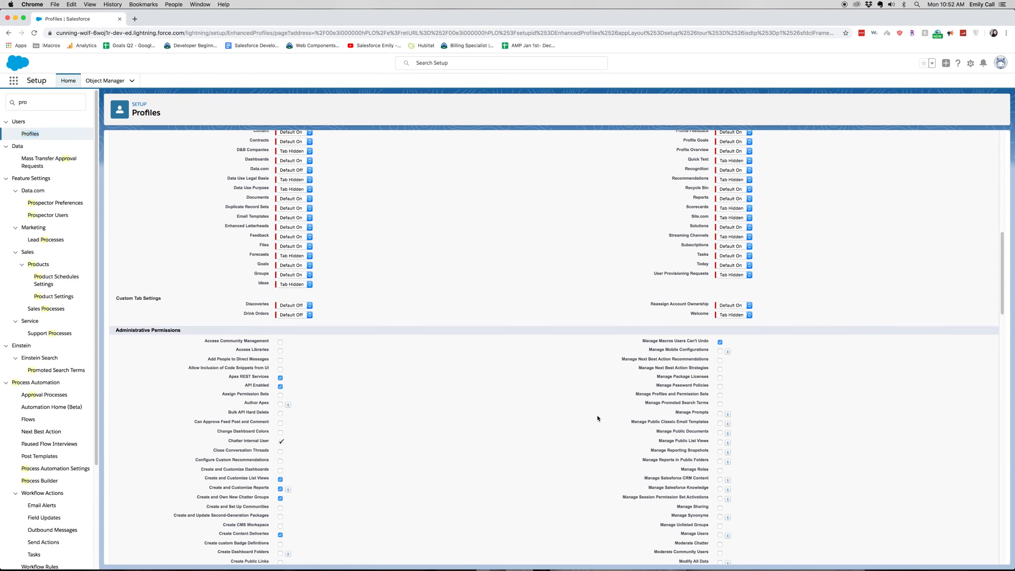
Step: Revoke the Apex REST Services and Create Content Deliveries administrative permissions
scroll(down, 3)
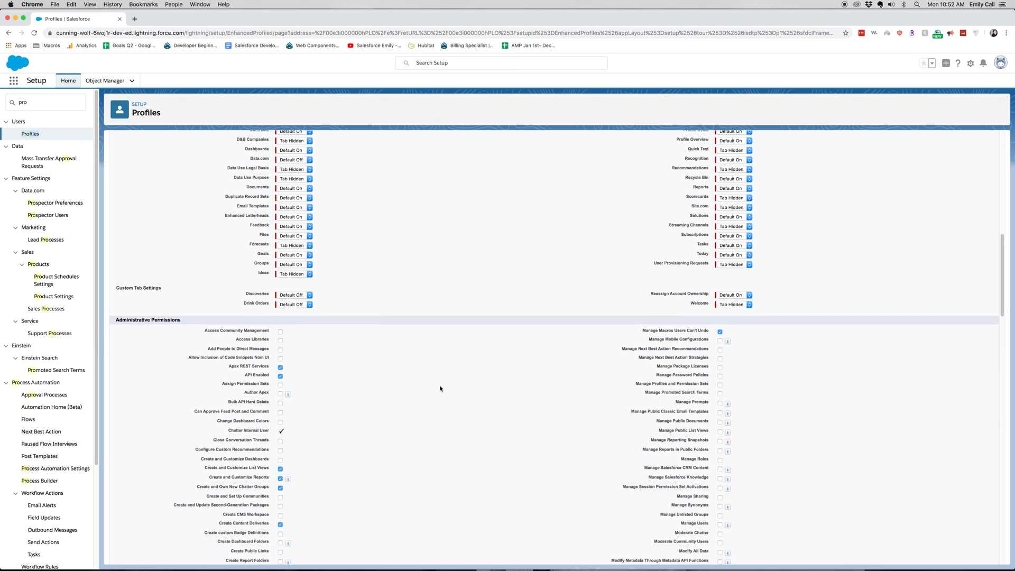
scroll(down, 3)
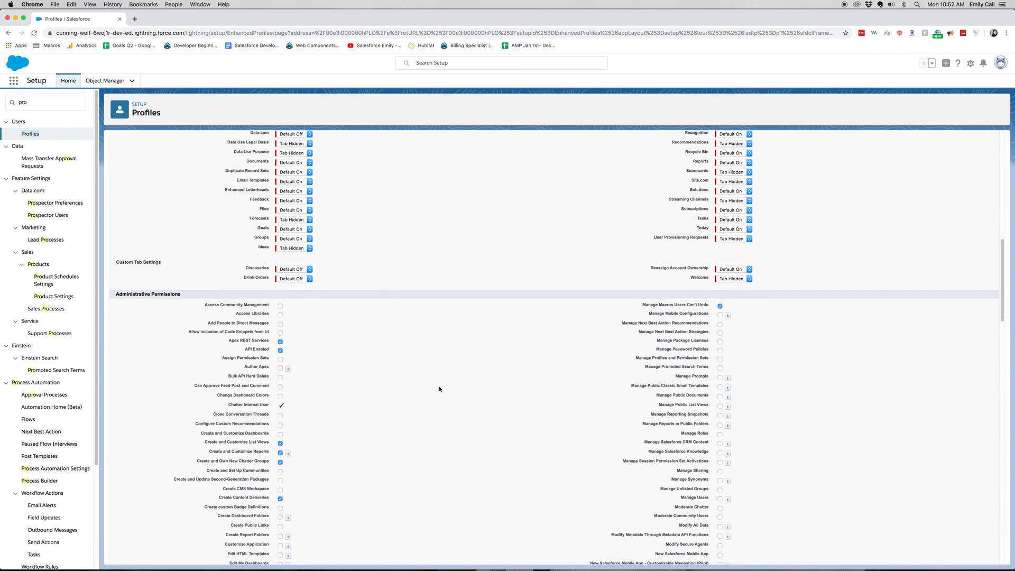
scroll(down, 3)
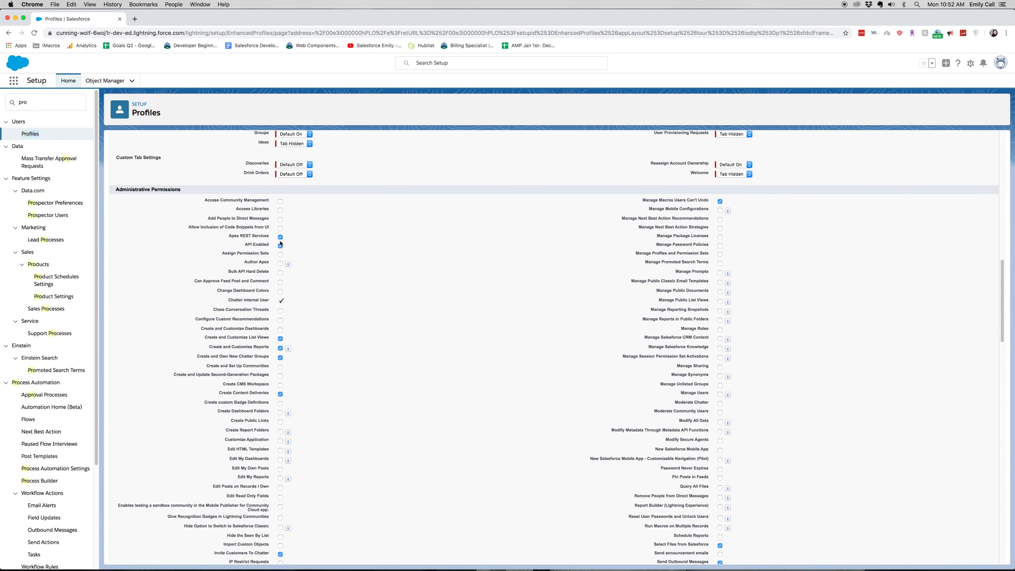
click(280, 235)
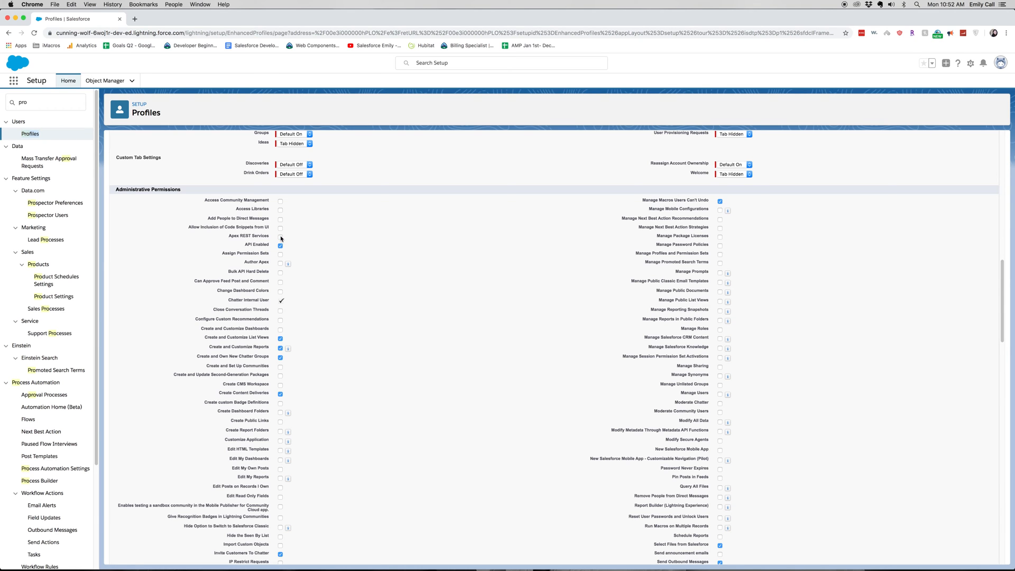
mouse_move(282, 247)
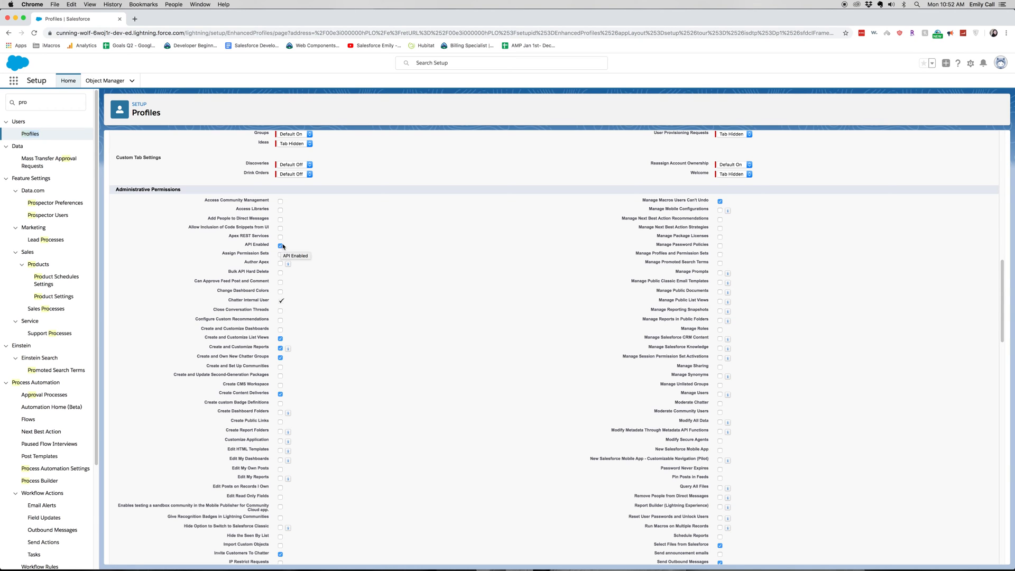
scroll(down, 3)
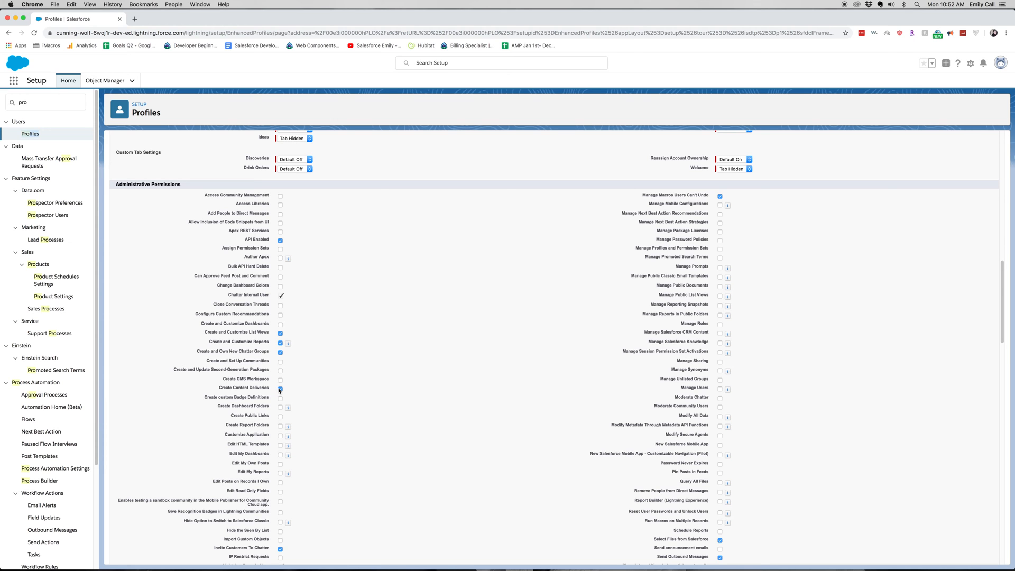
click(279, 391)
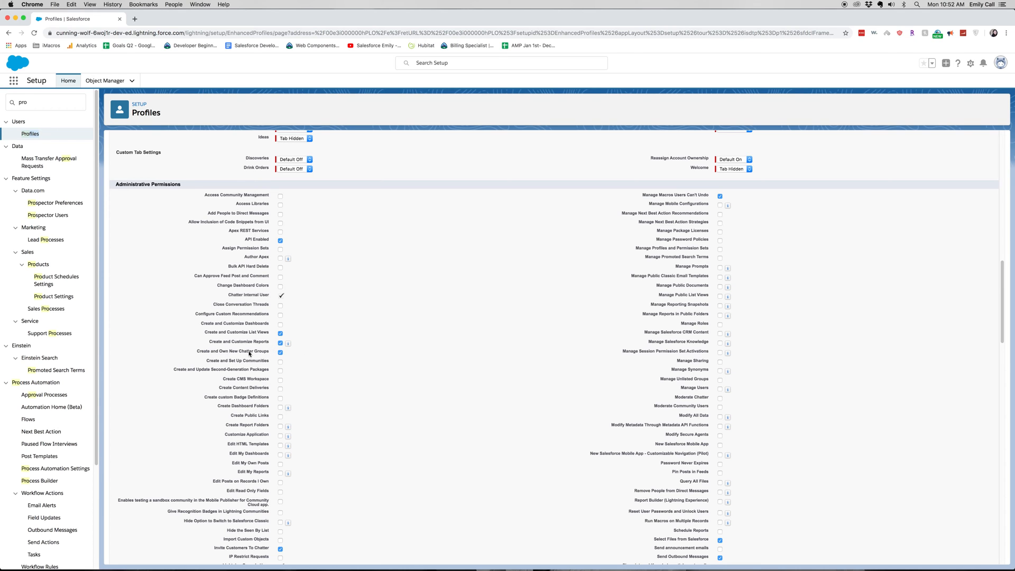
mouse_move(250, 355)
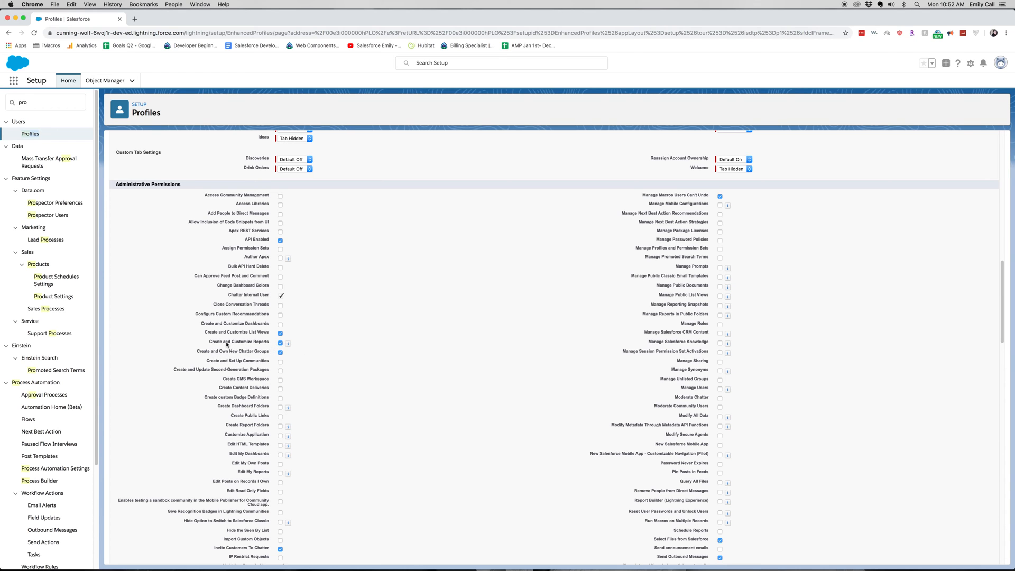
scroll(down, 3)
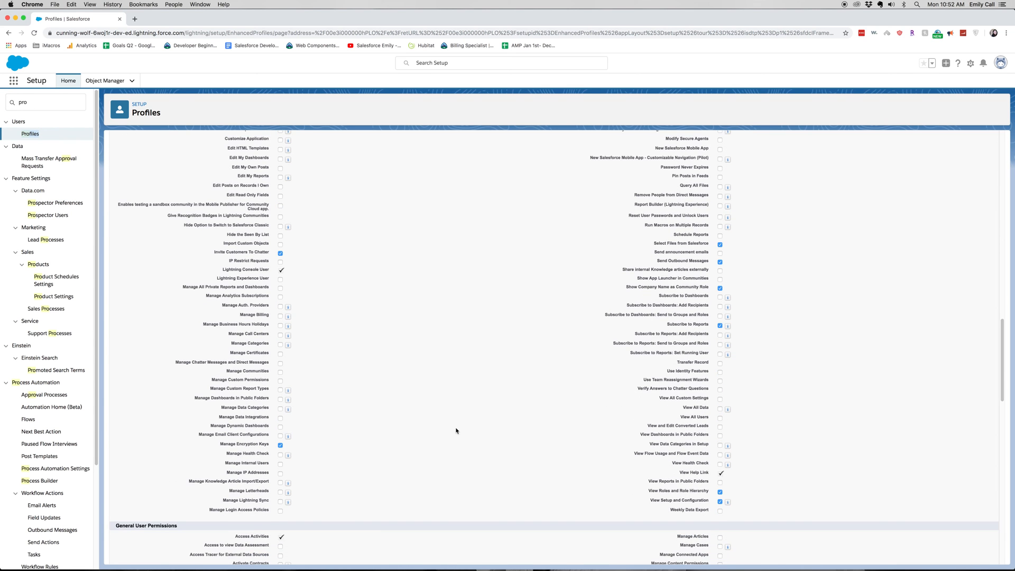
scroll(down, 3)
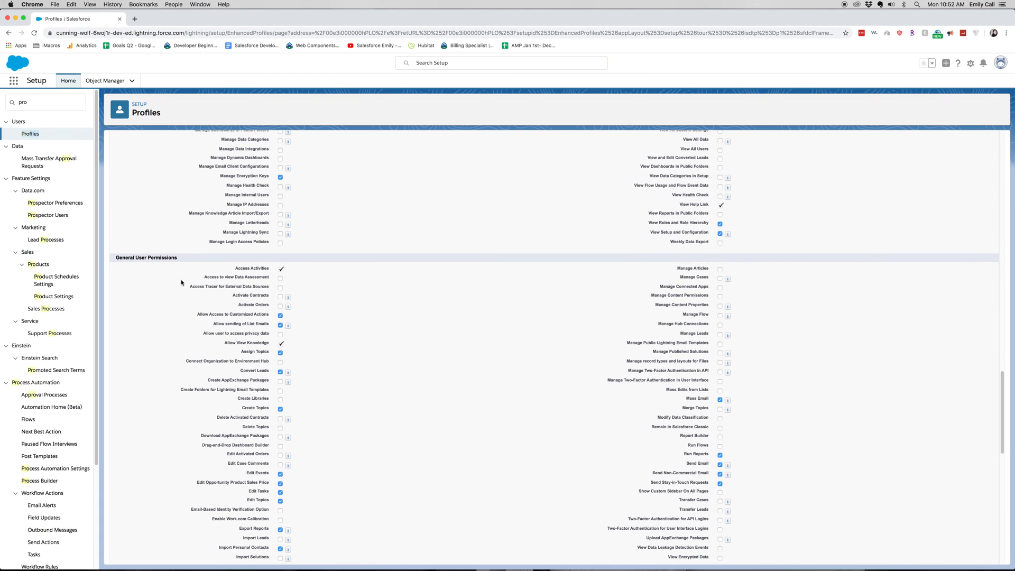
mouse_move(333, 345)
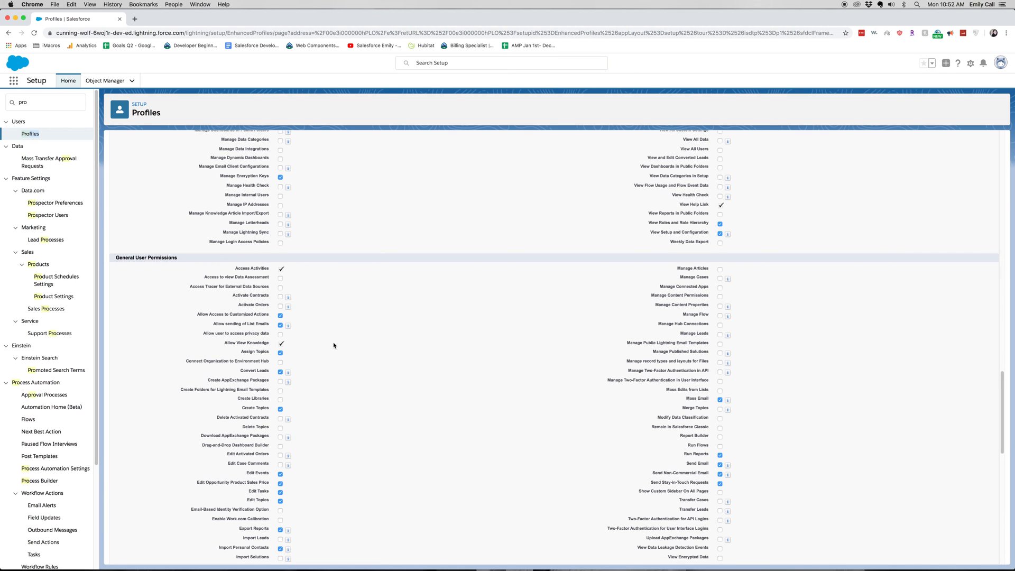
scroll(down, 3)
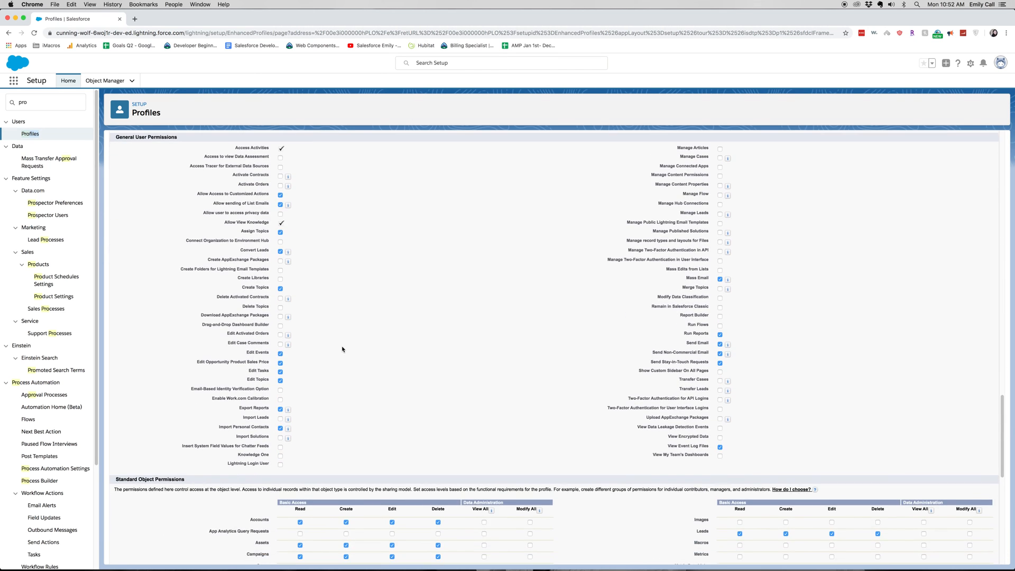
scroll(down, 3)
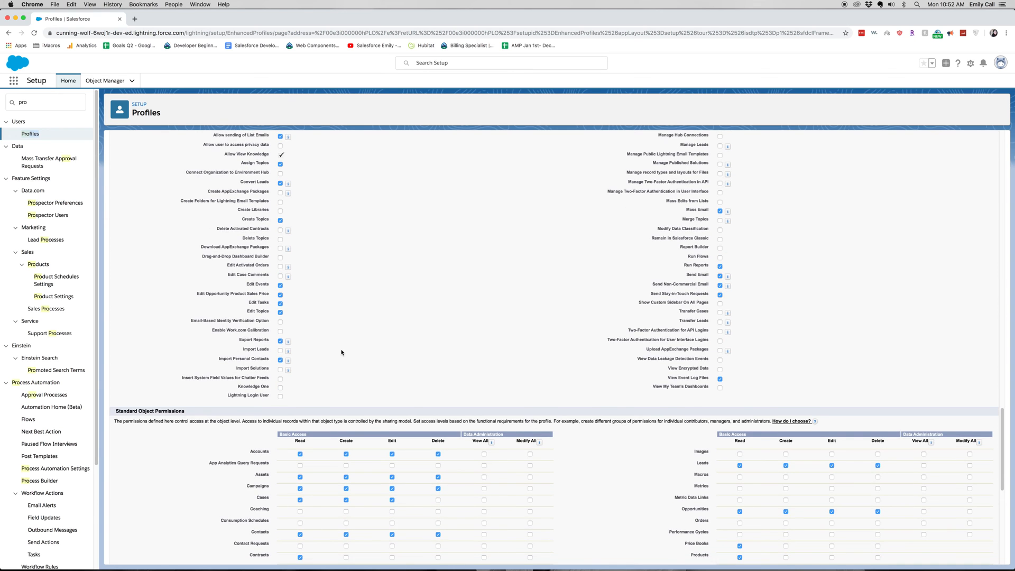
scroll(down, 3)
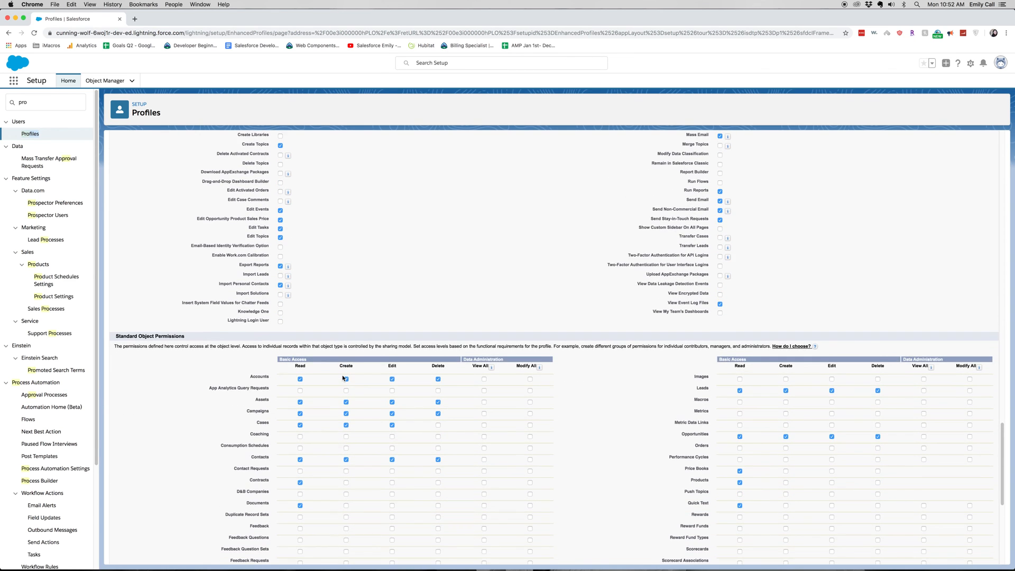
scroll(down, 3)
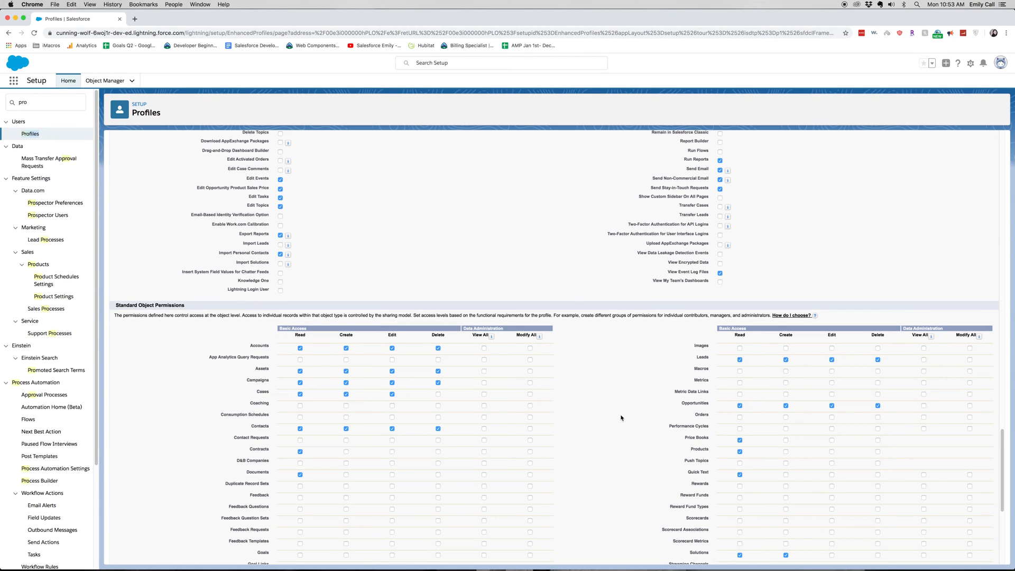
mouse_move(596, 408)
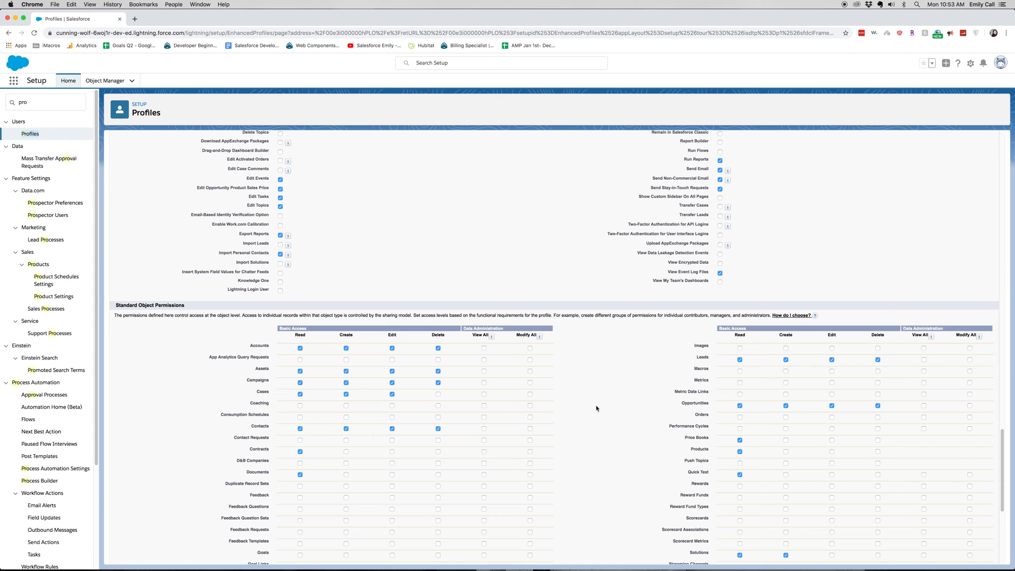
scroll(down, 3)
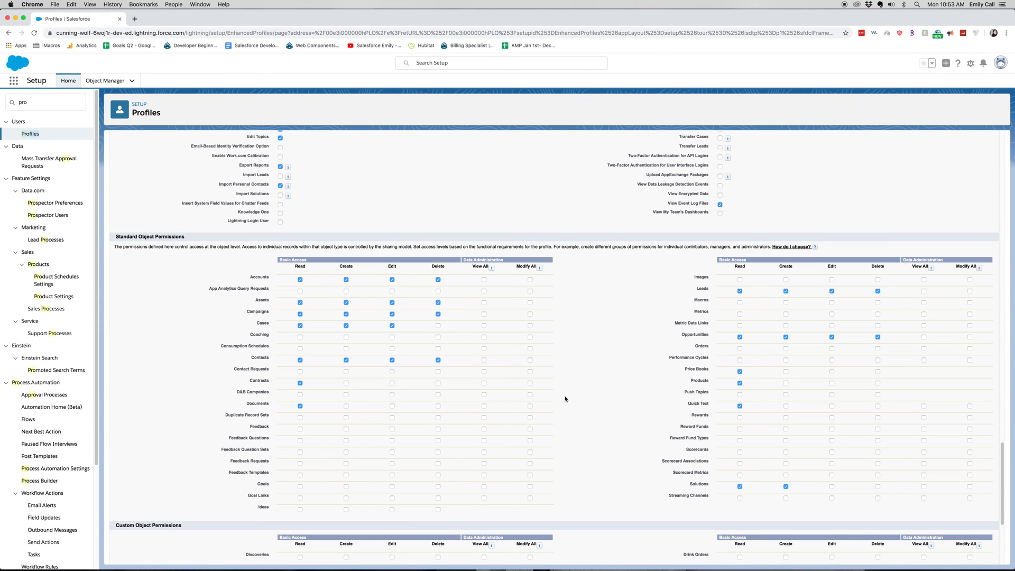
mouse_move(512, 351)
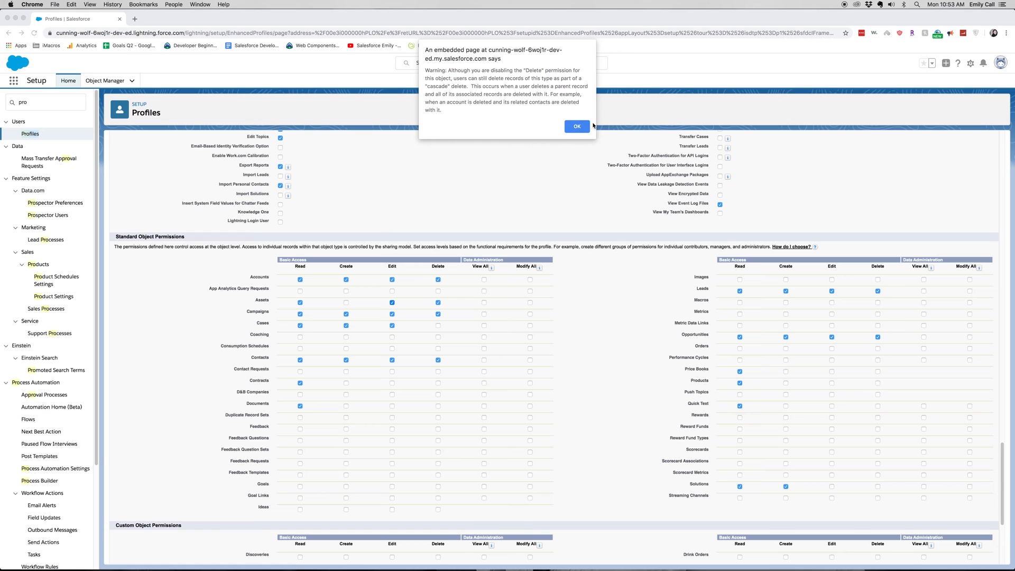
Step: Acknowledge the cascade delete warning and adjust standard object permissions for Assets and Cases
click(575, 126)
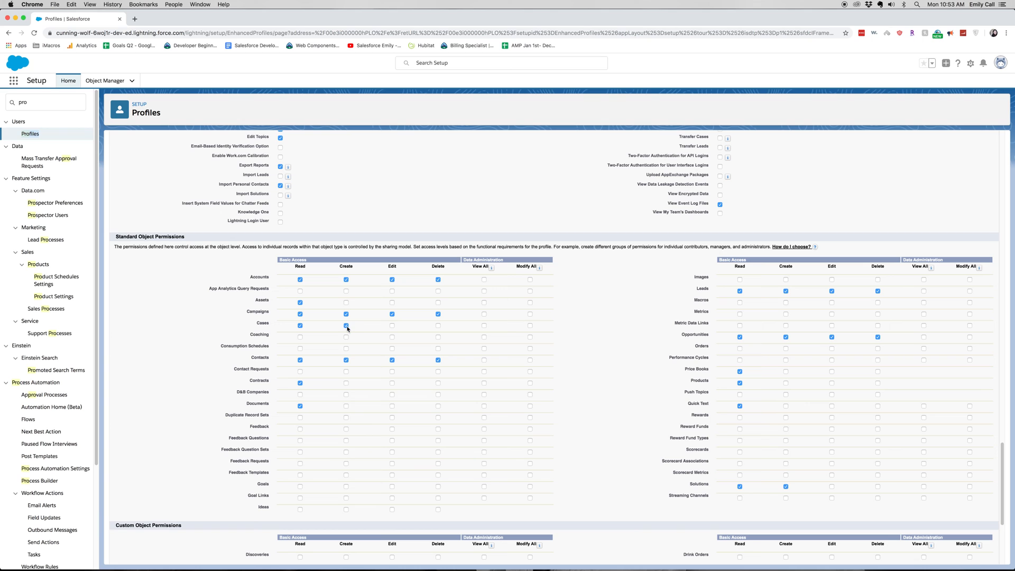
click(299, 326)
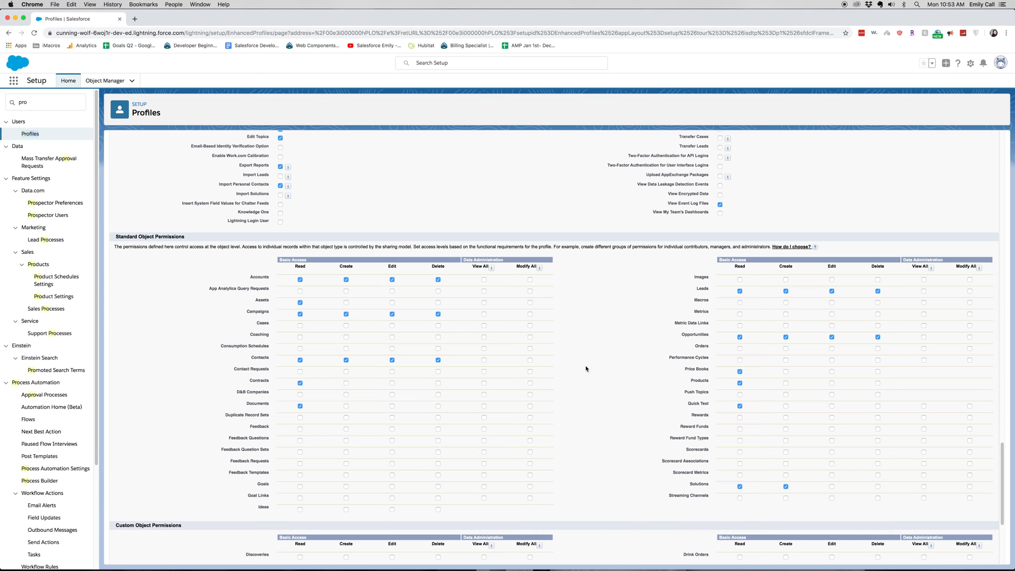
mouse_move(275, 416)
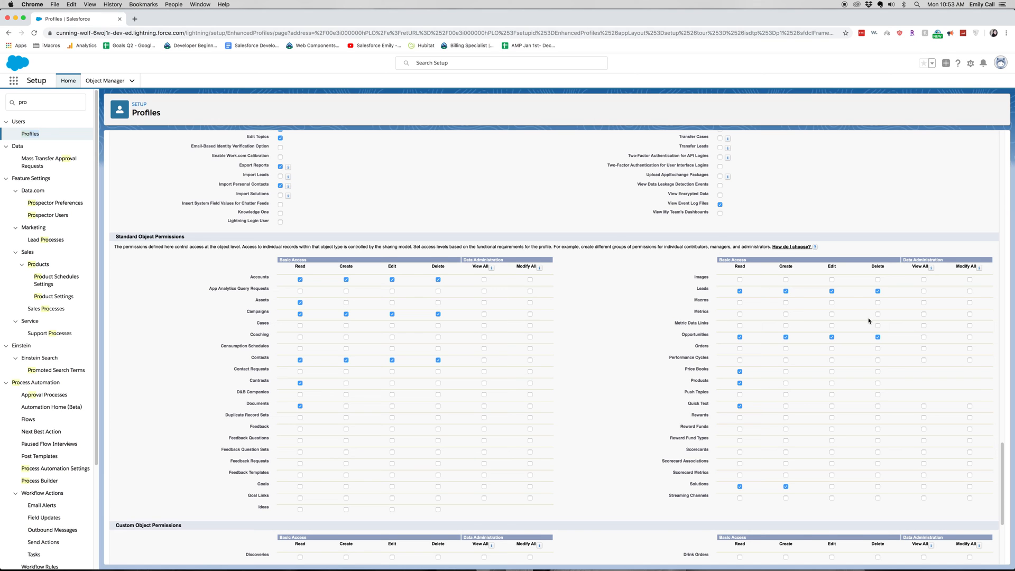
scroll(down, 3)
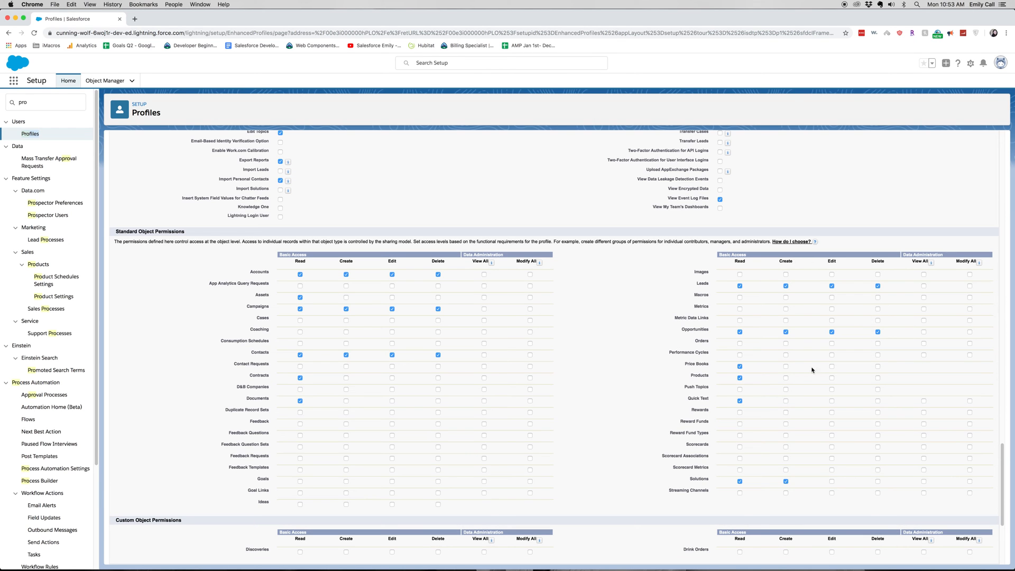
scroll(down, 3)
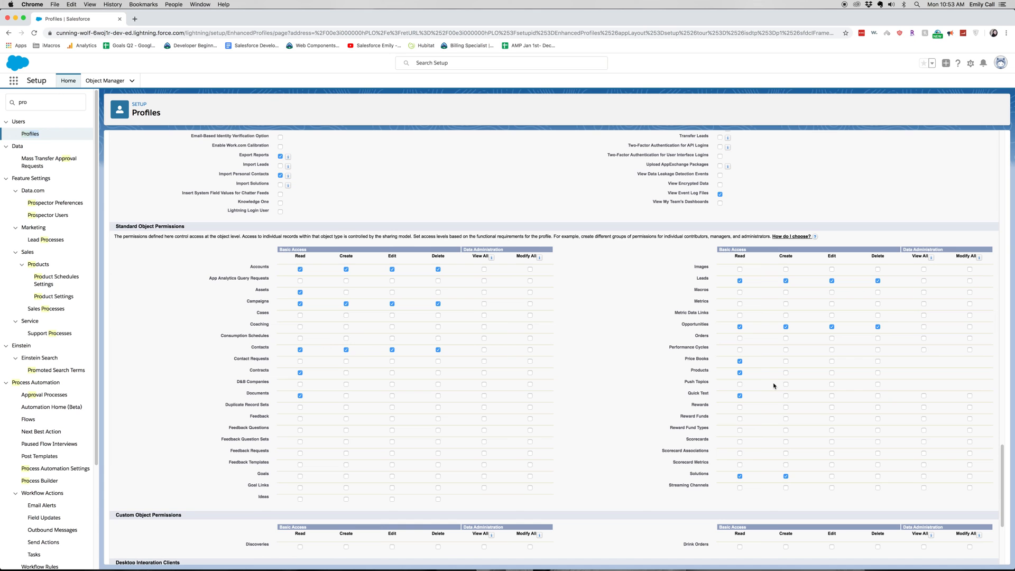
scroll(down, 3)
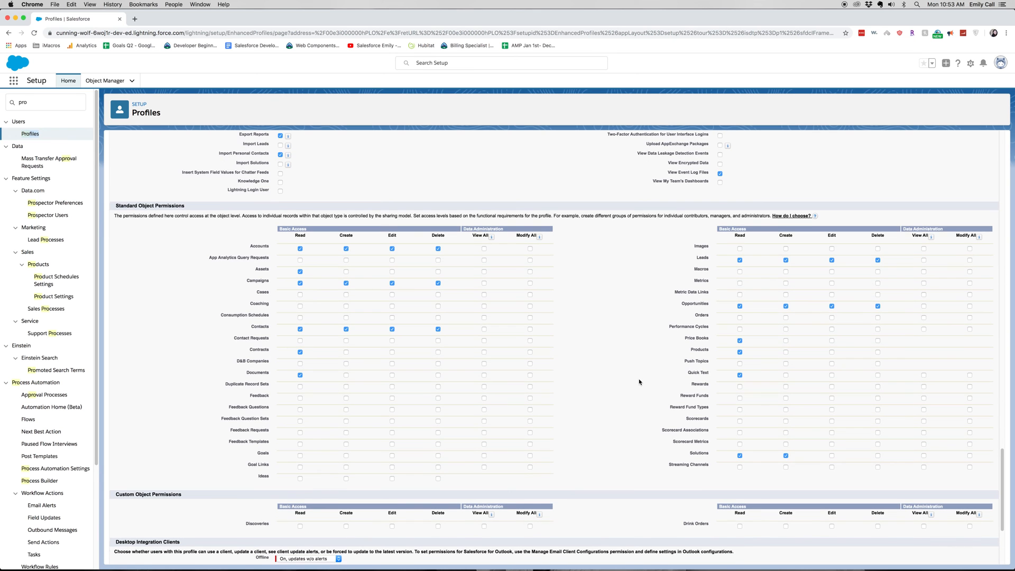
scroll(down, 3)
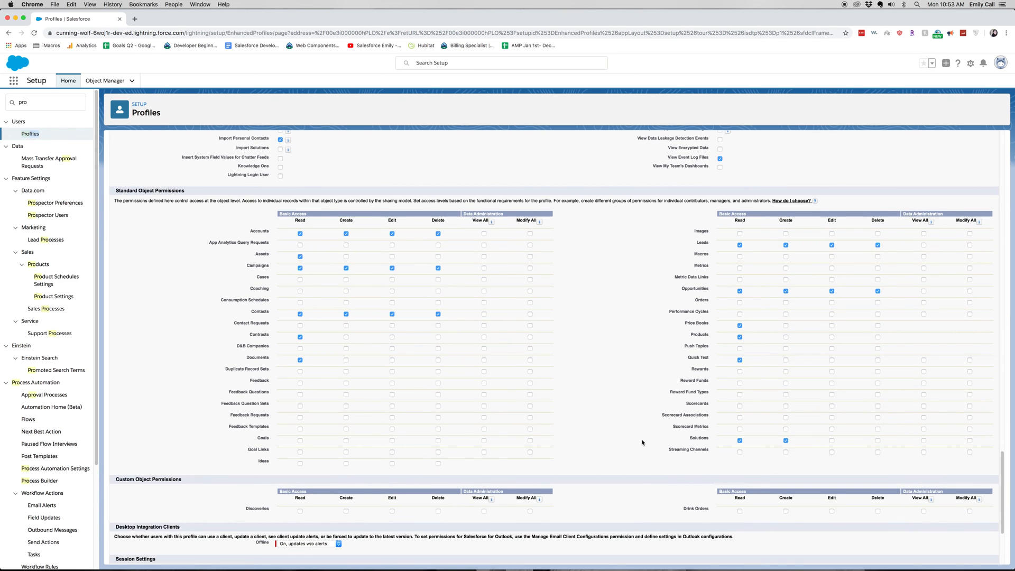
scroll(down, 3)
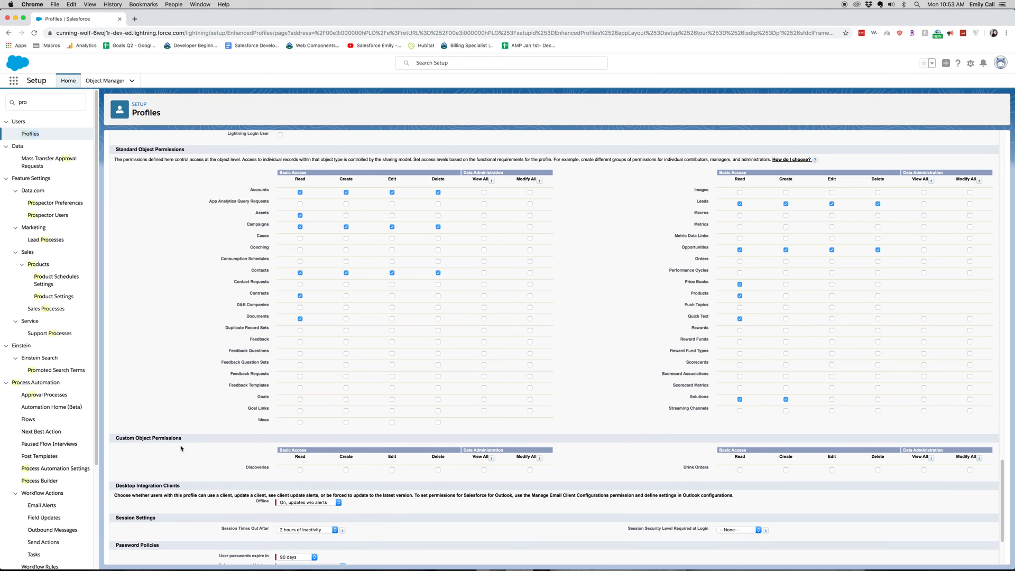
mouse_move(384, 467)
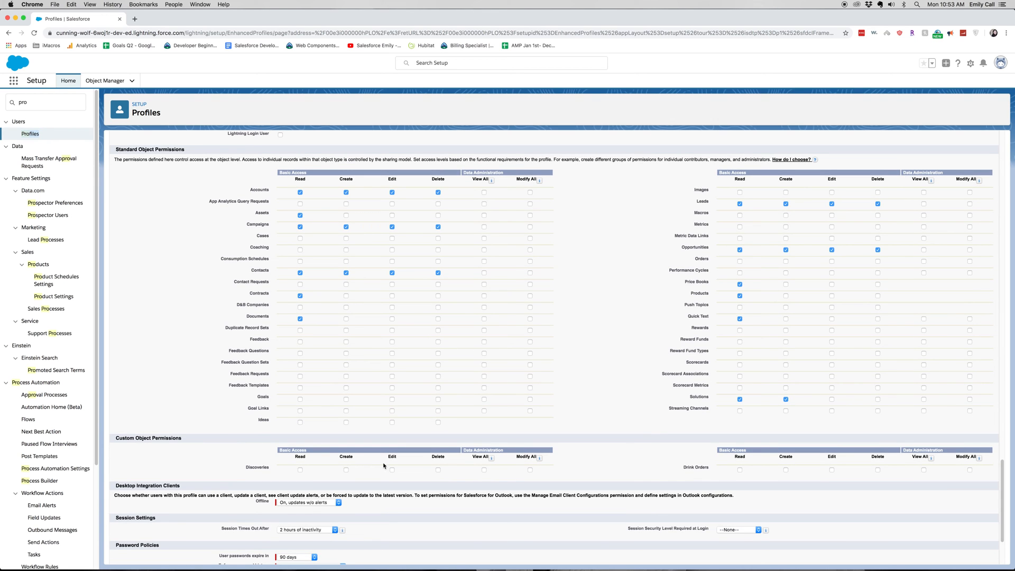
scroll(down, 3)
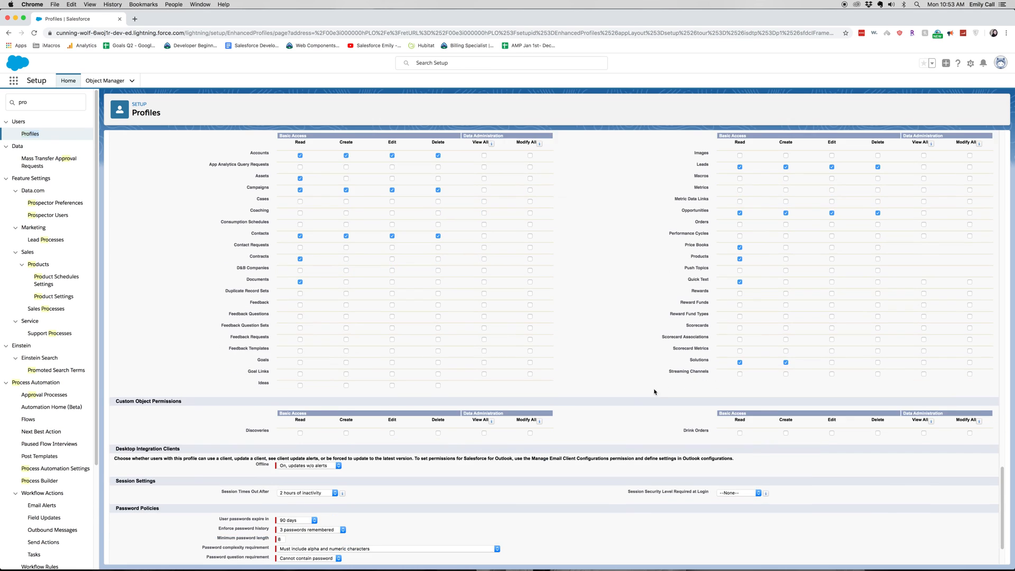
scroll(down, 3)
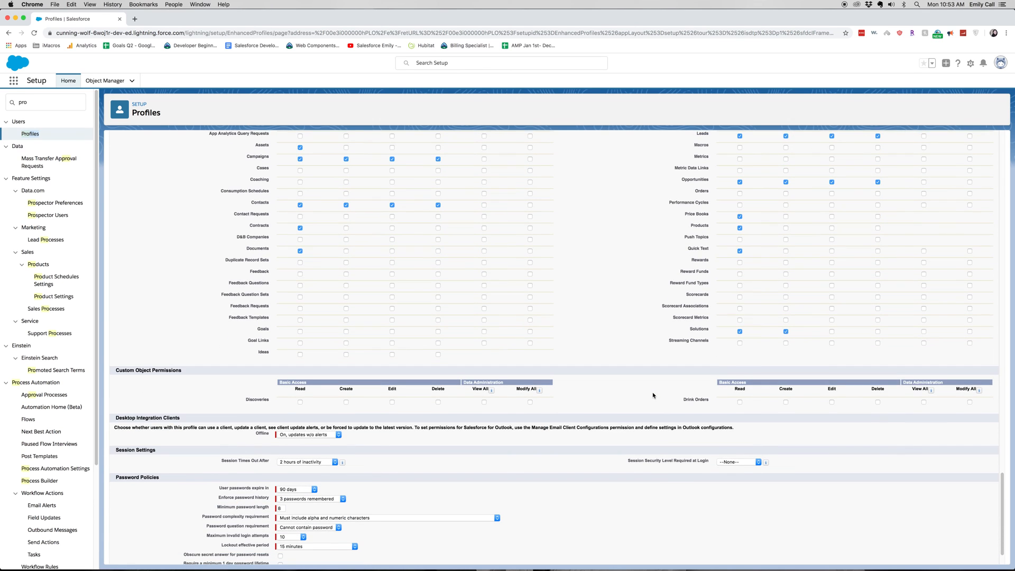
scroll(down, 3)
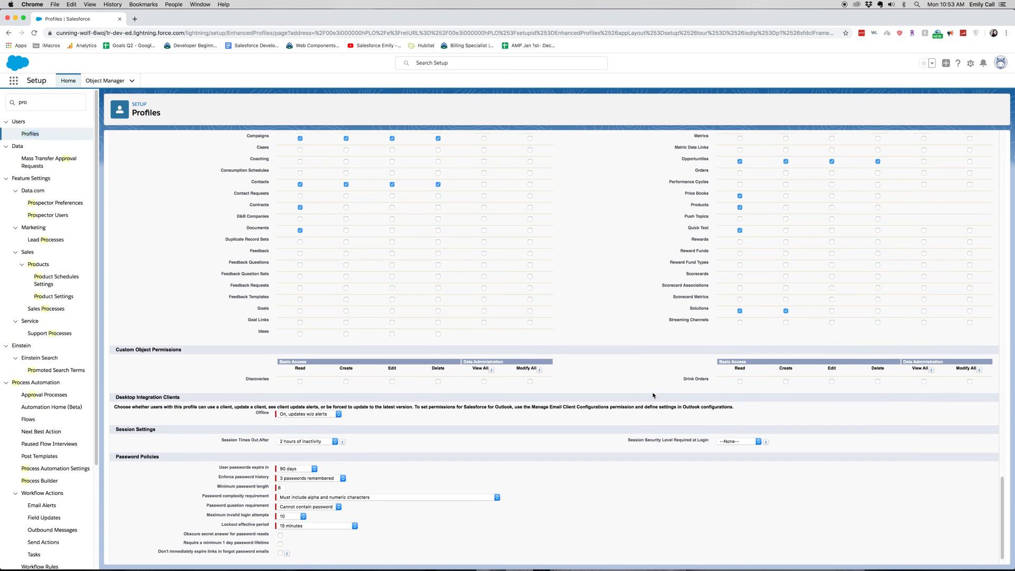
scroll(down, 3)
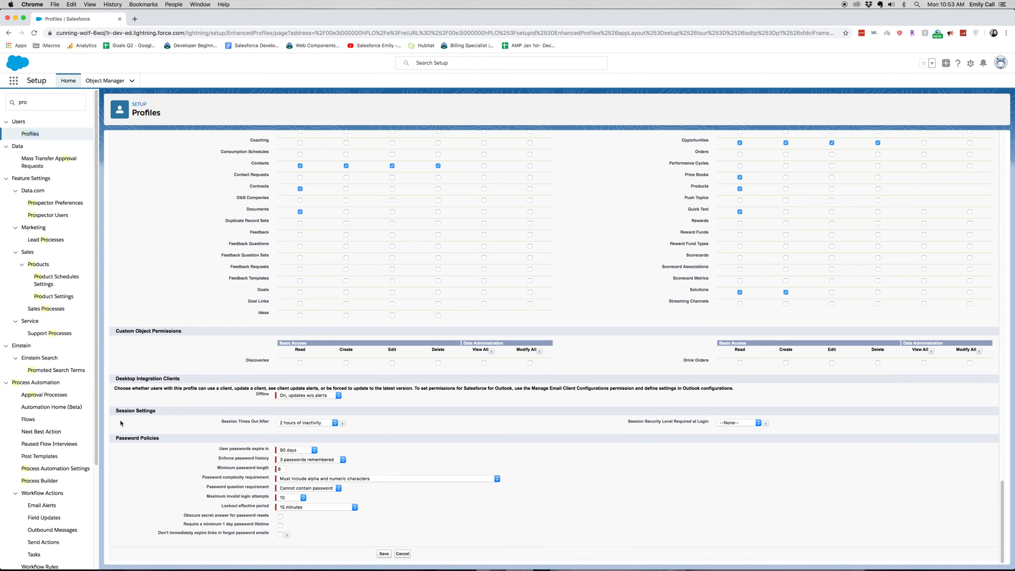
mouse_move(357, 483)
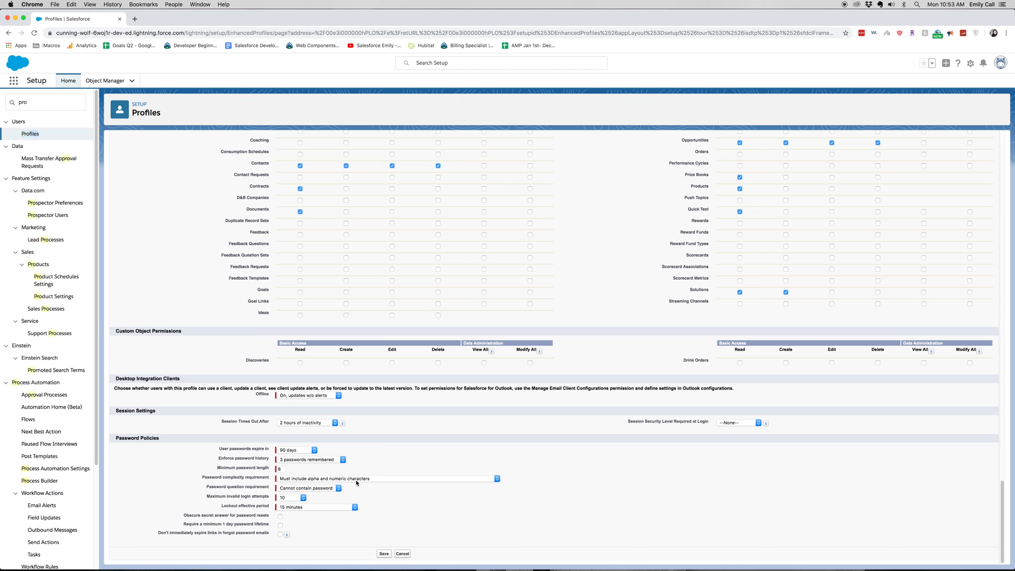
mouse_move(363, 555)
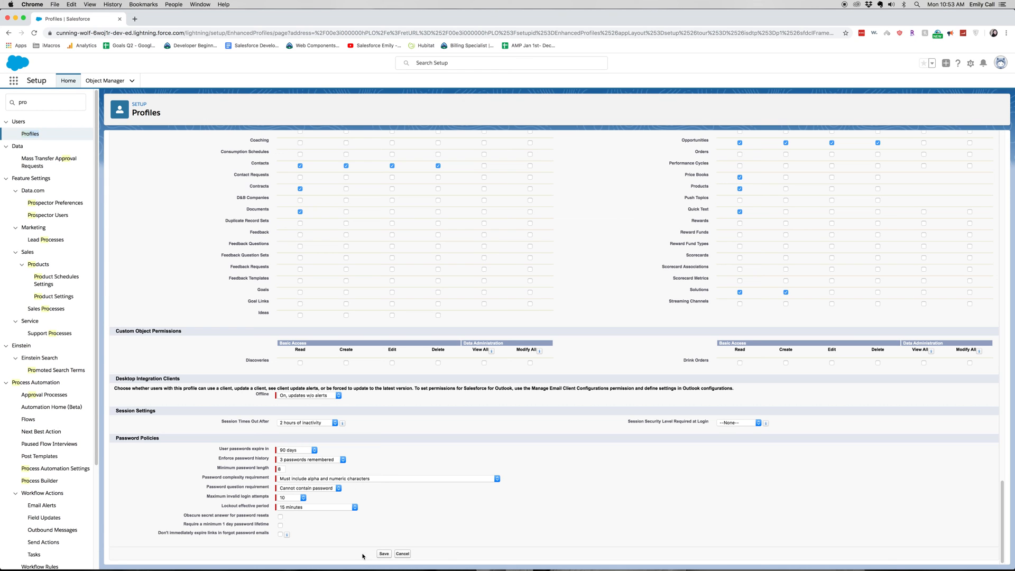
Step: Save the edited Lead Gen profile, returning to its detail page
click(383, 553)
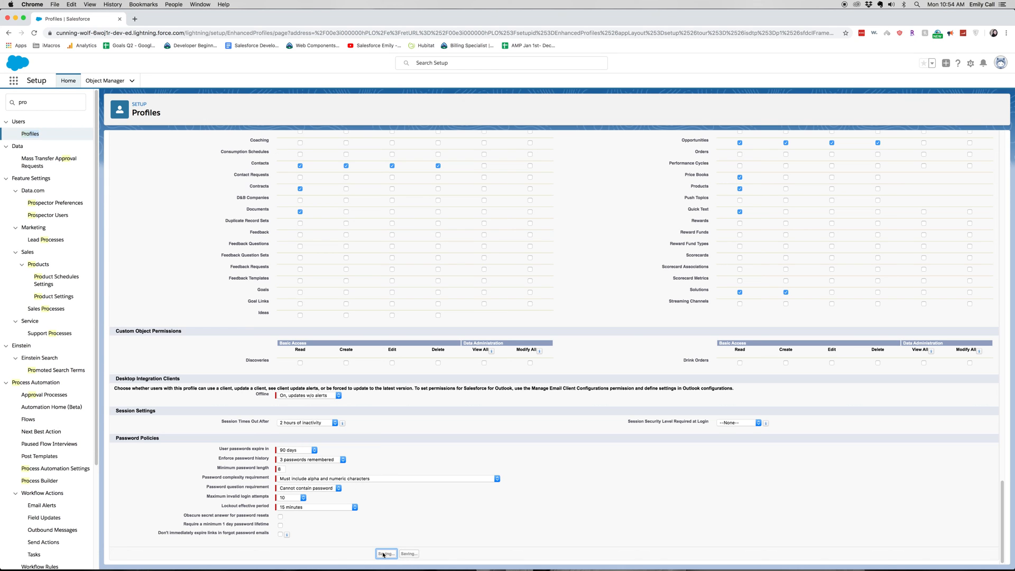
click(386, 553)
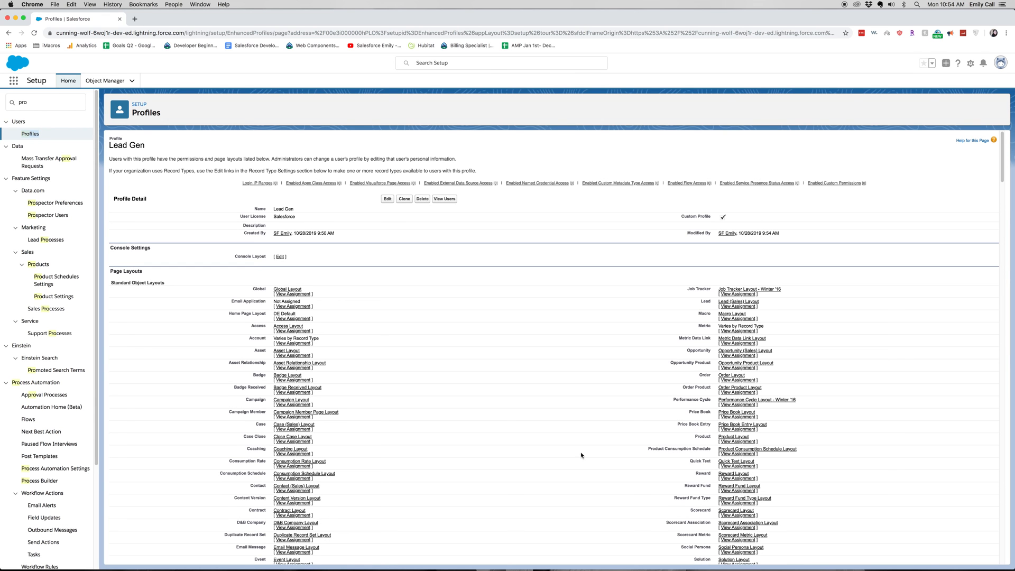
mouse_move(562, 195)
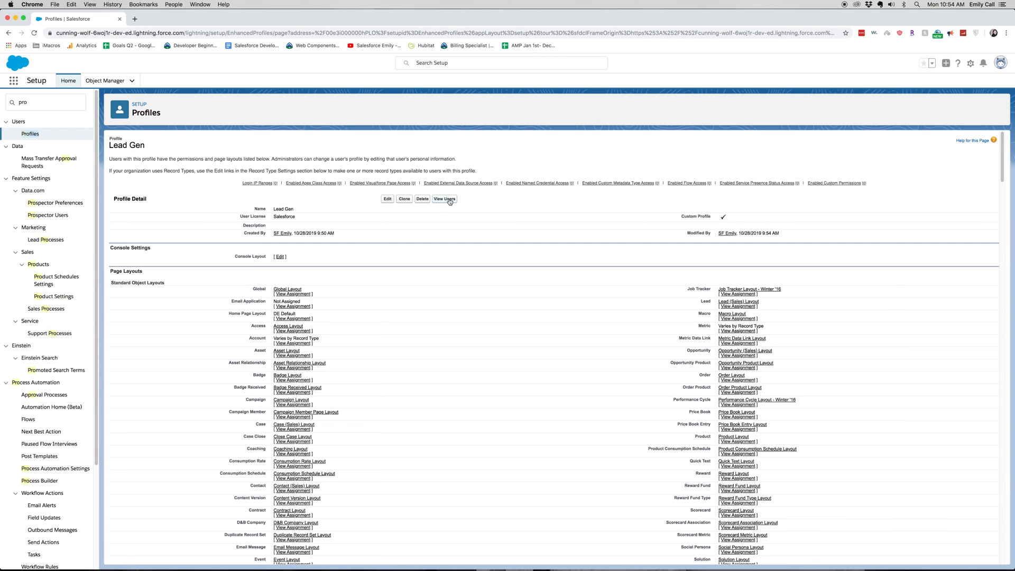
Step: View the Lead Gen profile's assigned users, then find 'users' and go to the Users list
click(444, 199)
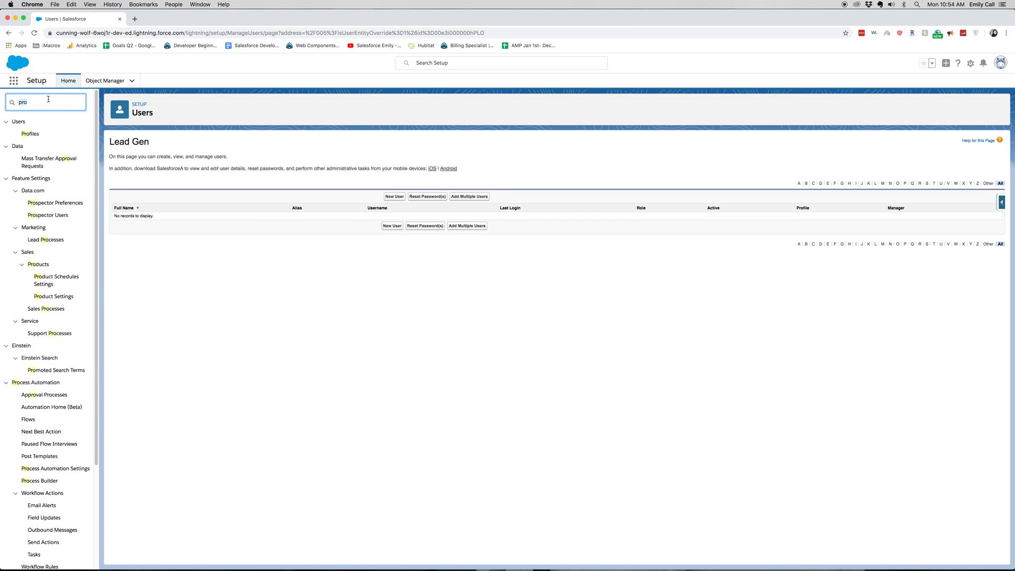
text(users)
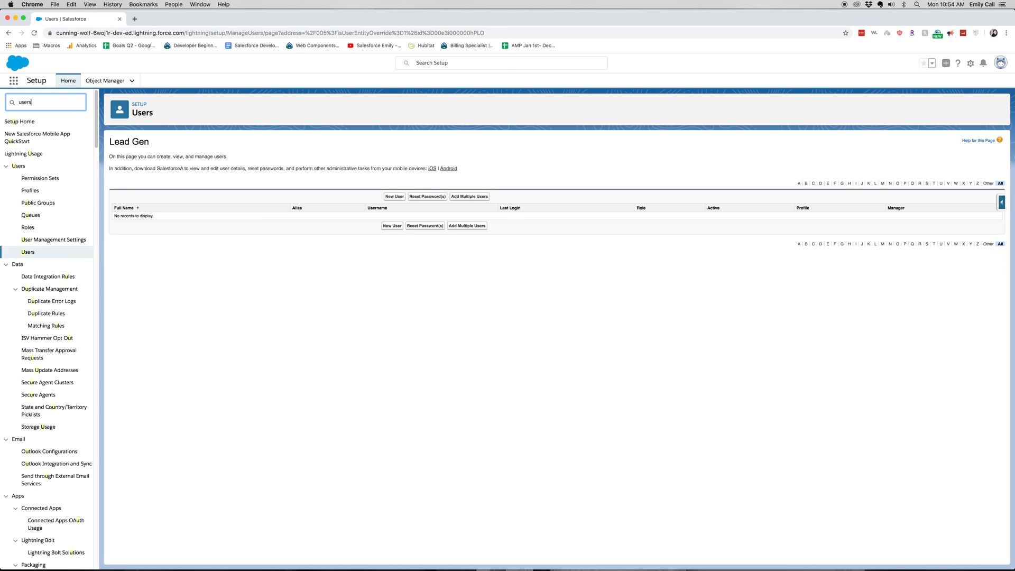
text(users)
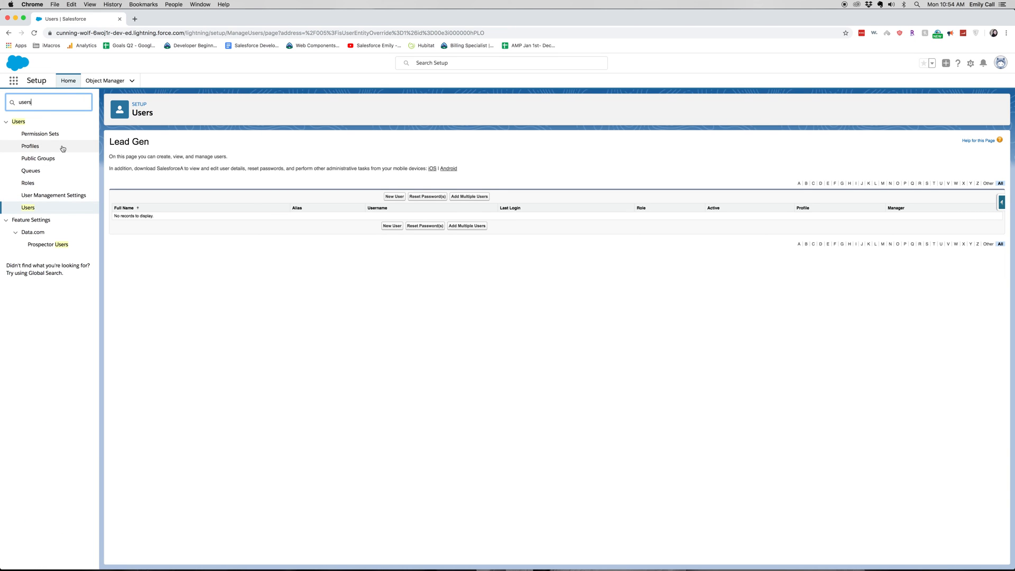
click(28, 207)
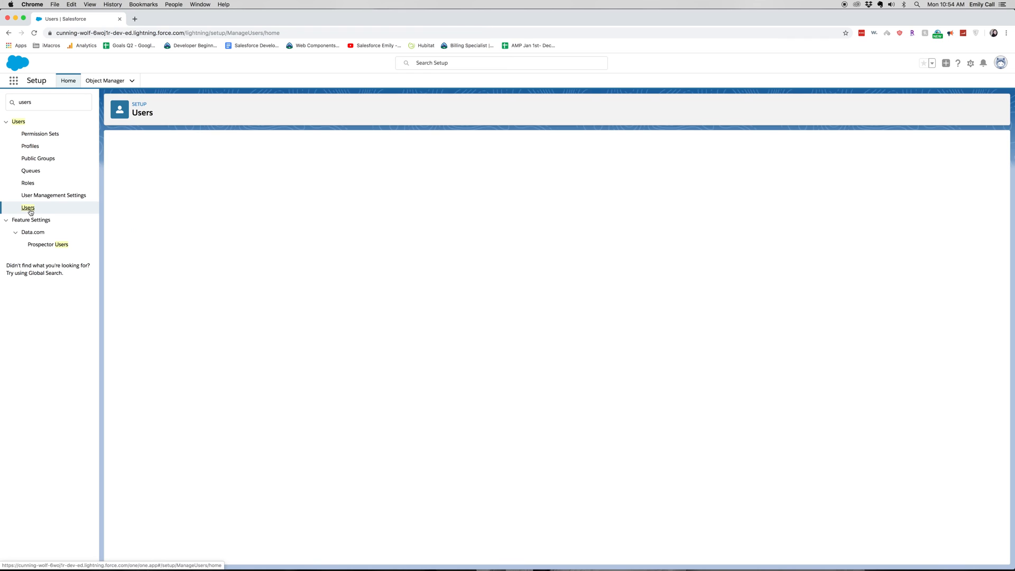
Step: Open the Integration User's detail record from All Users
click(27, 207)
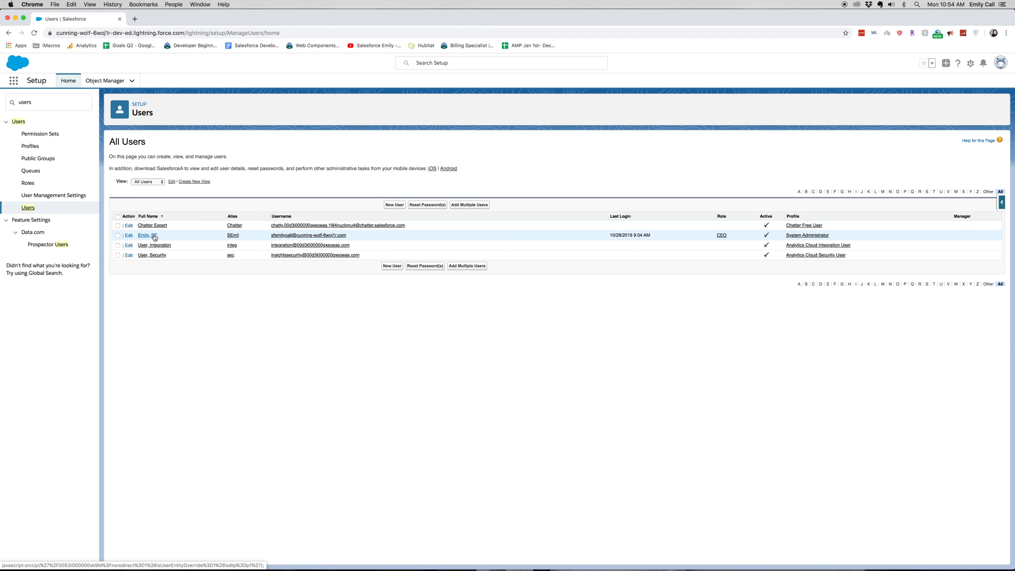
click(145, 235)
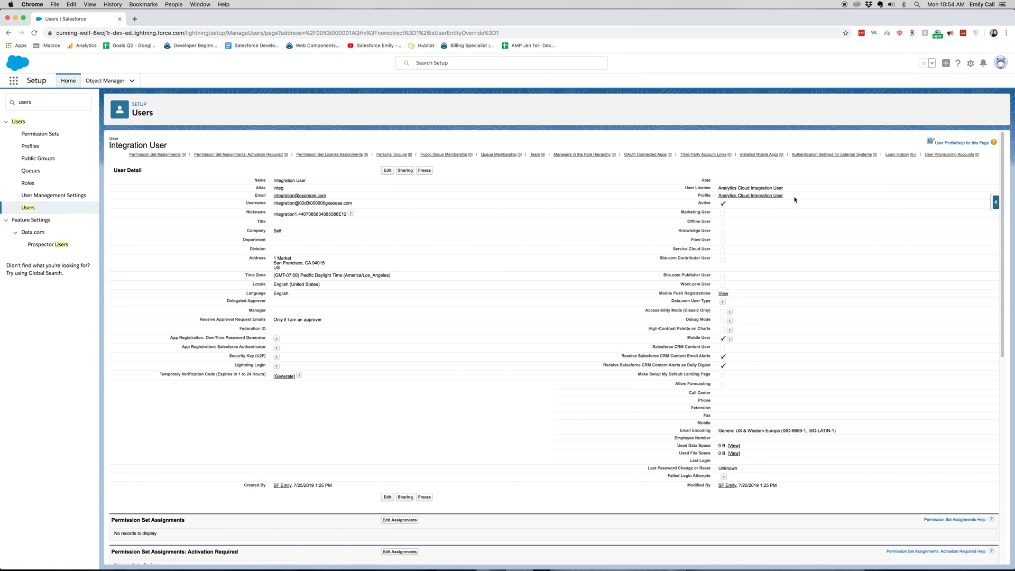
mouse_move(747, 203)
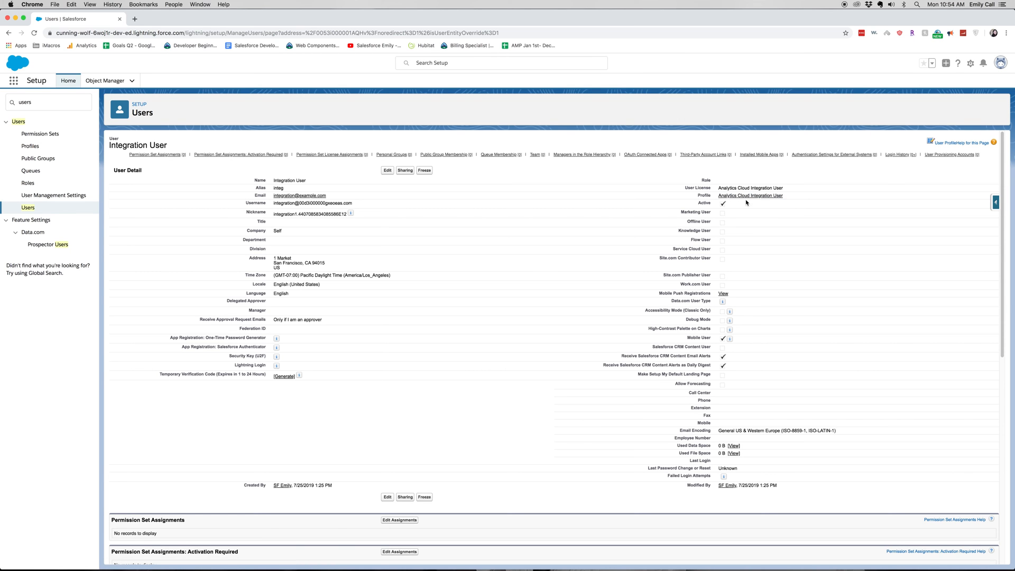
mouse_move(389, 180)
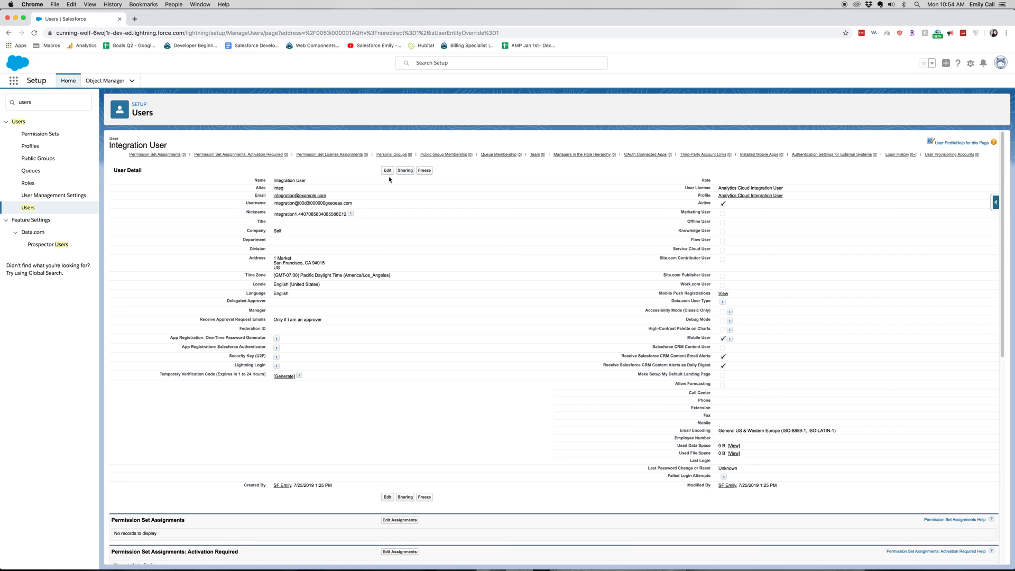
mouse_move(756, 201)
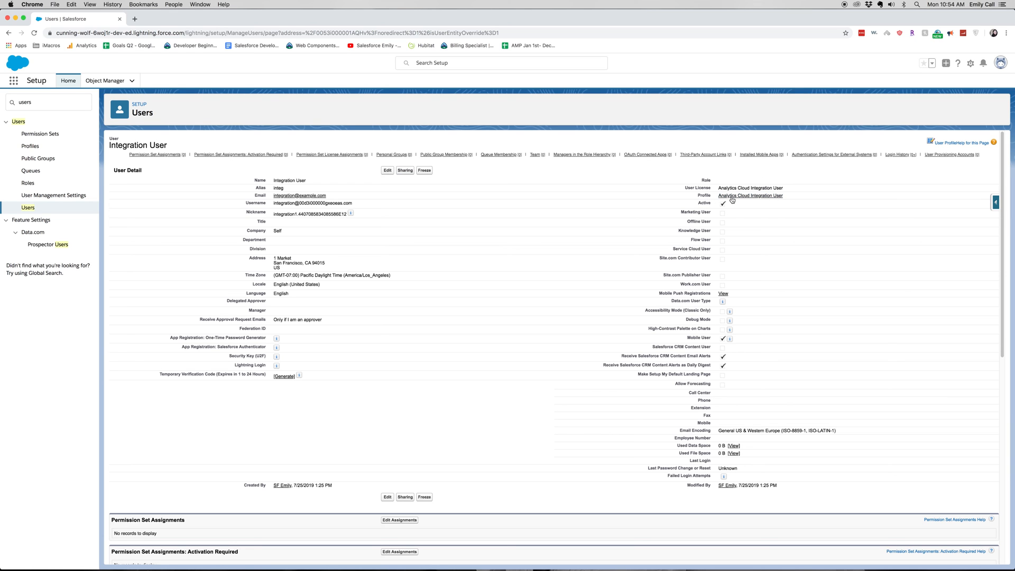
mouse_move(811, 199)
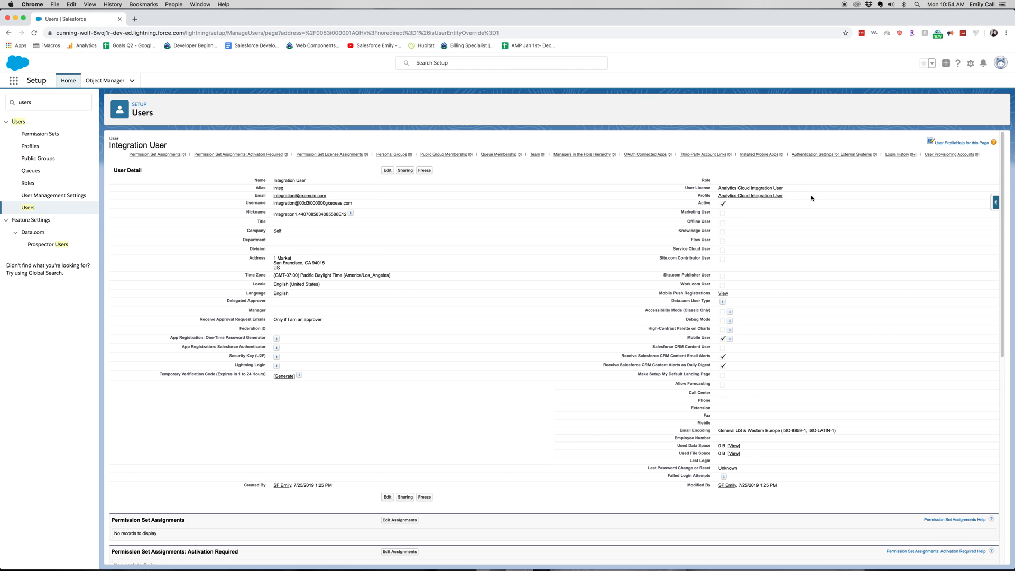